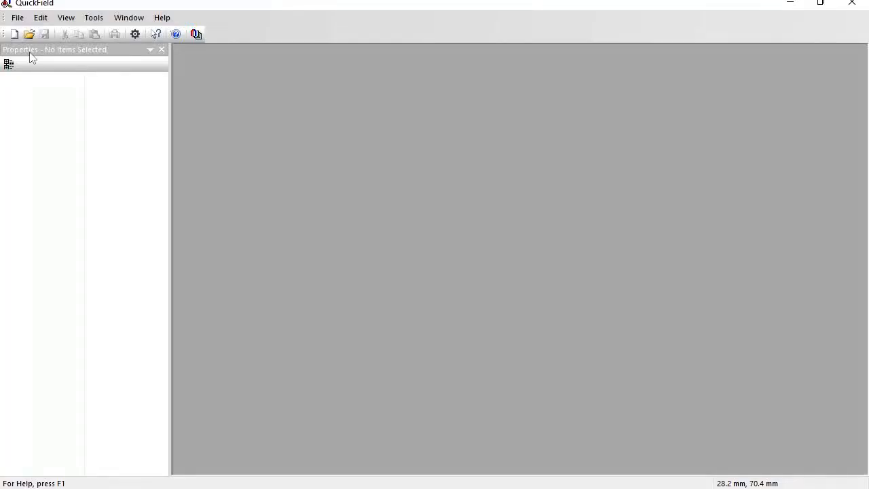
mouse_move(14, 33)
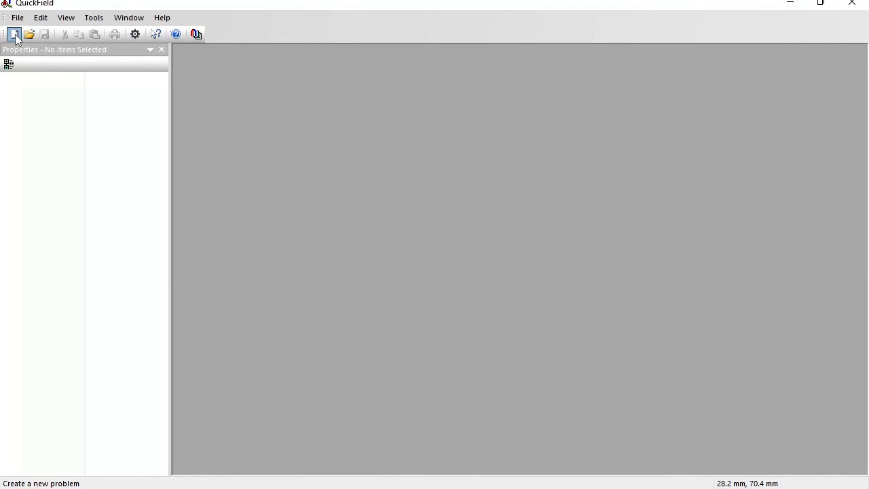
- Start a new problem named 'array' and continue to its general settings
left_click(13, 33)
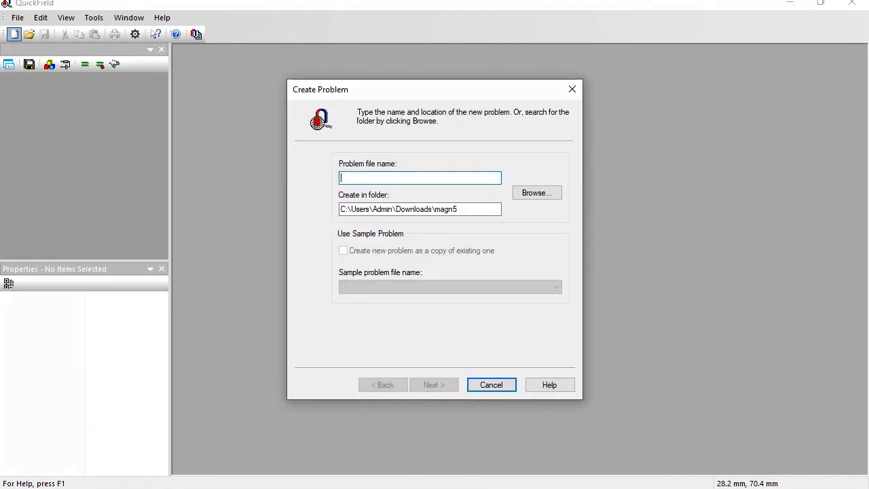
type("array")
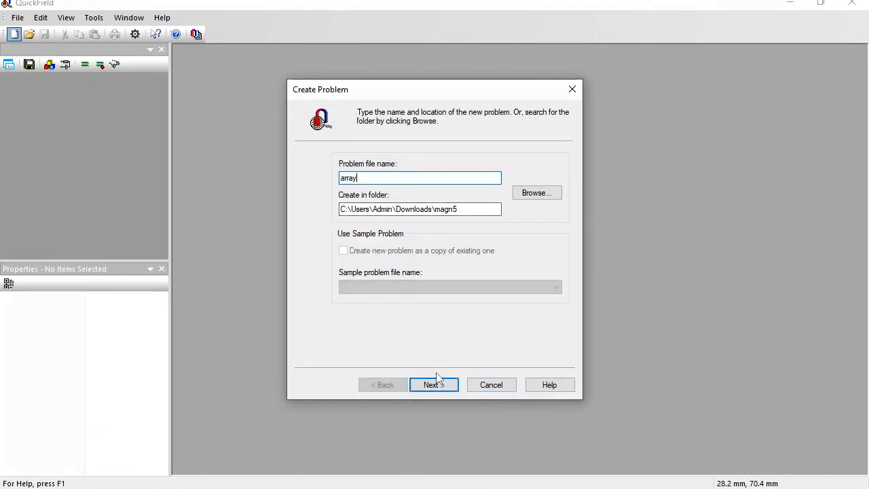
left_click(434, 384)
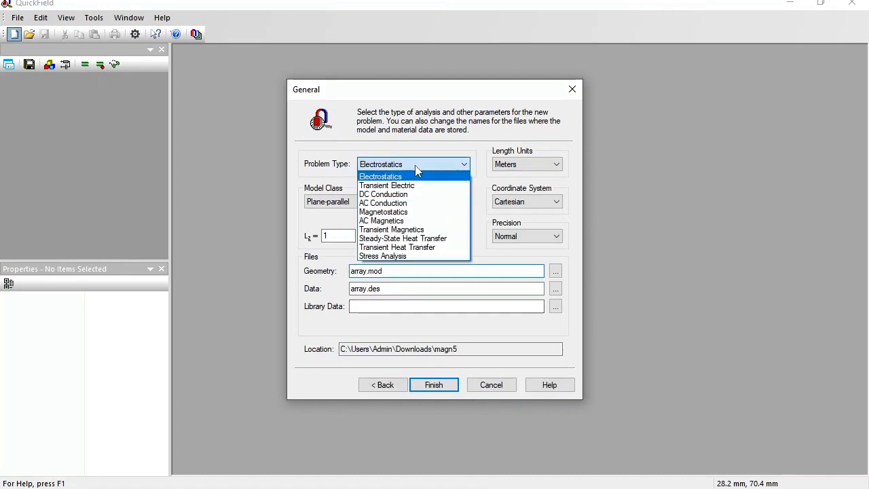
- Make it a magnetostatics problem in inches with Lz = 1 and finish creation
left_click(383, 212)
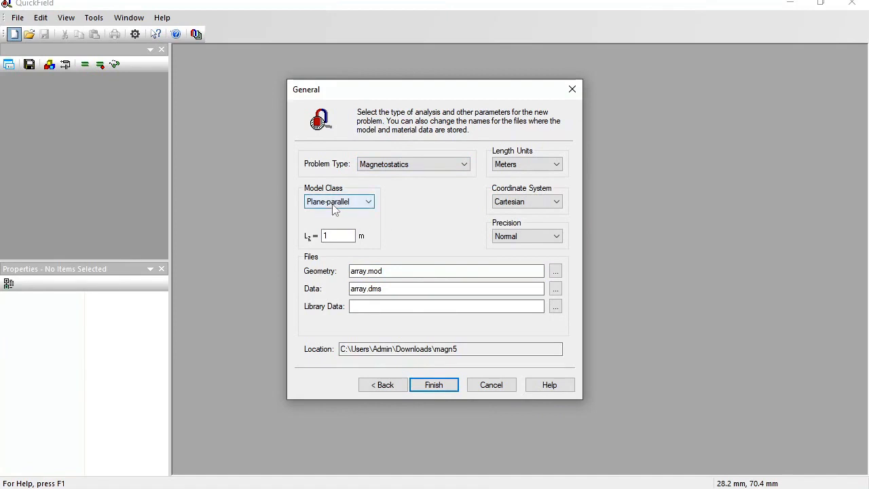
mouse_move(538, 169)
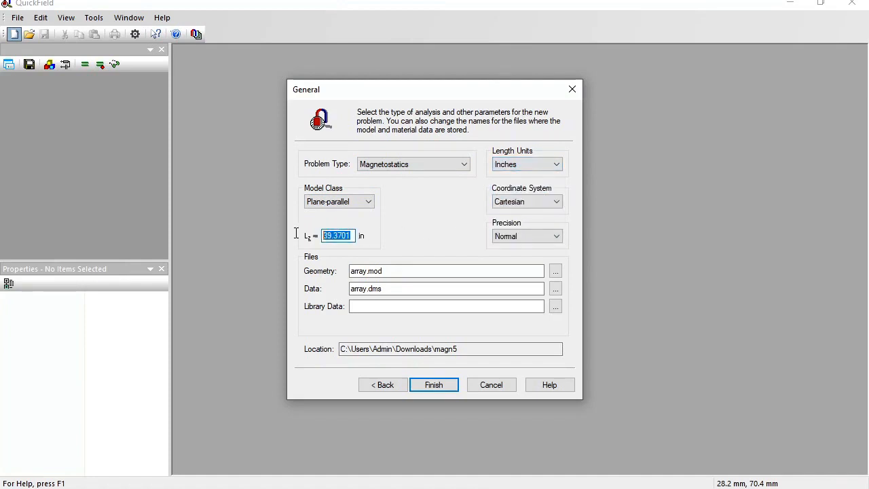
type("1")
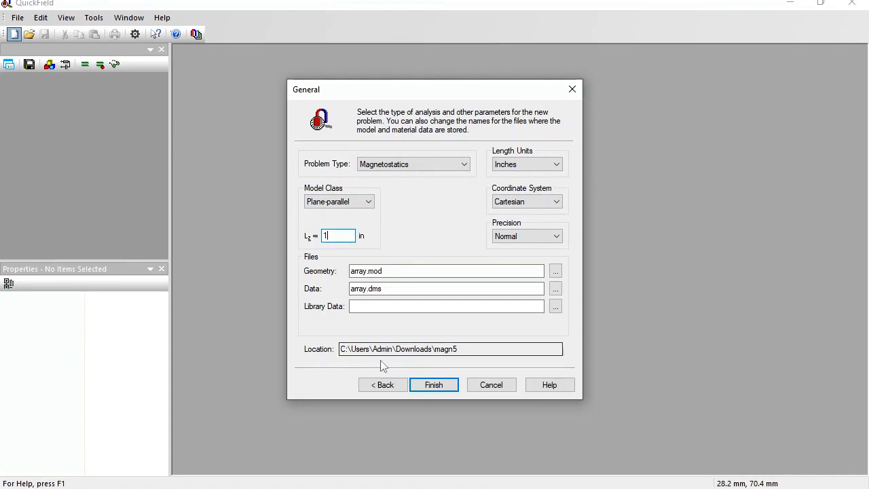
left_click(435, 384)
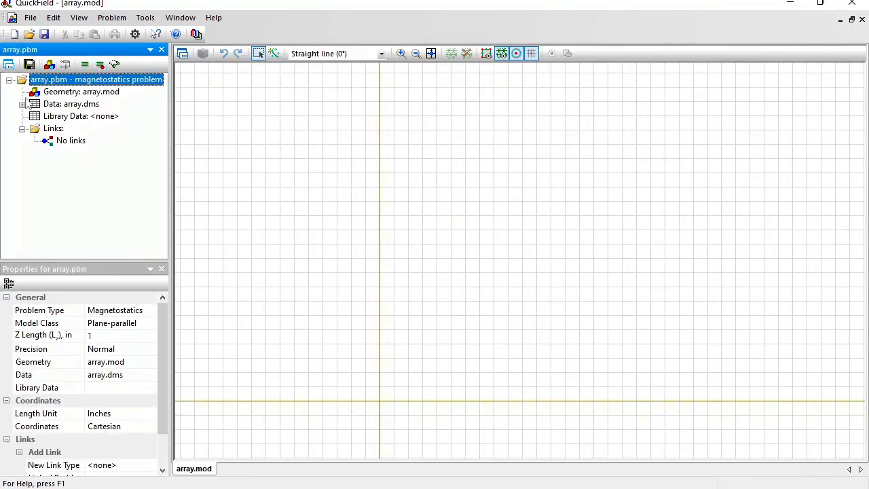
mouse_move(309, 214)
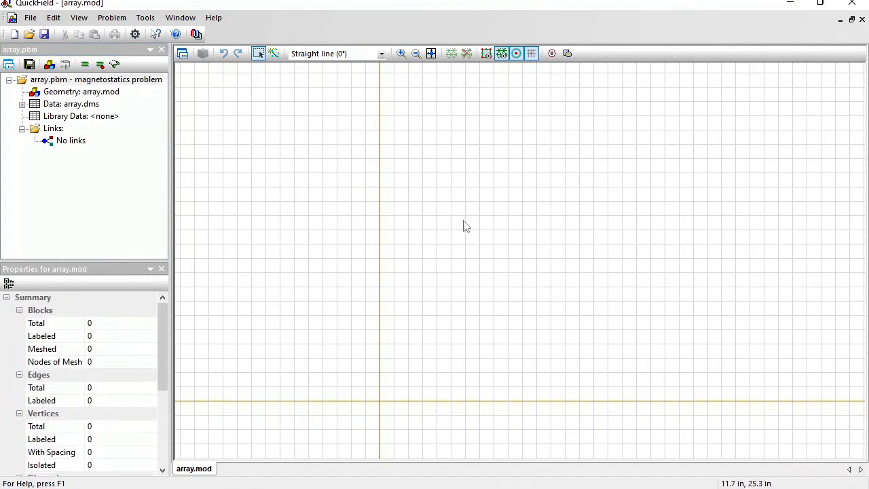
mouse_move(569, 54)
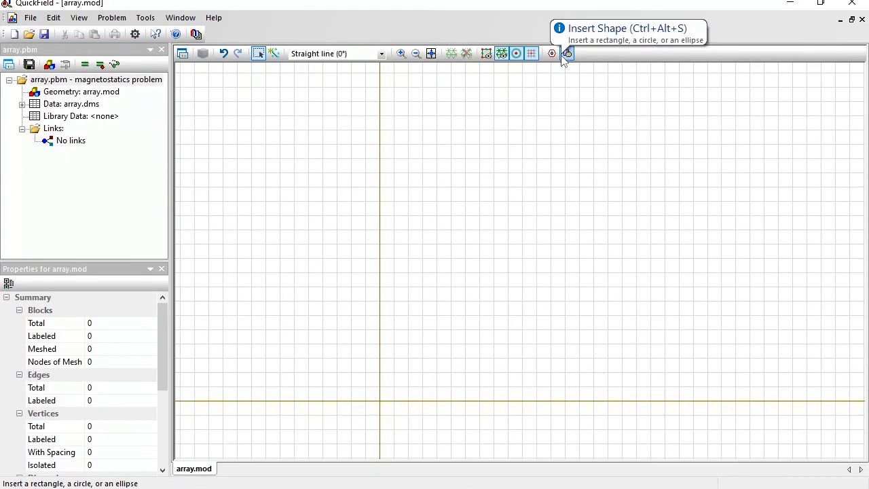
- Insert a 0.5 × 0.5 inch rectangle centred at x = 0, y = 0
left_click(567, 53)
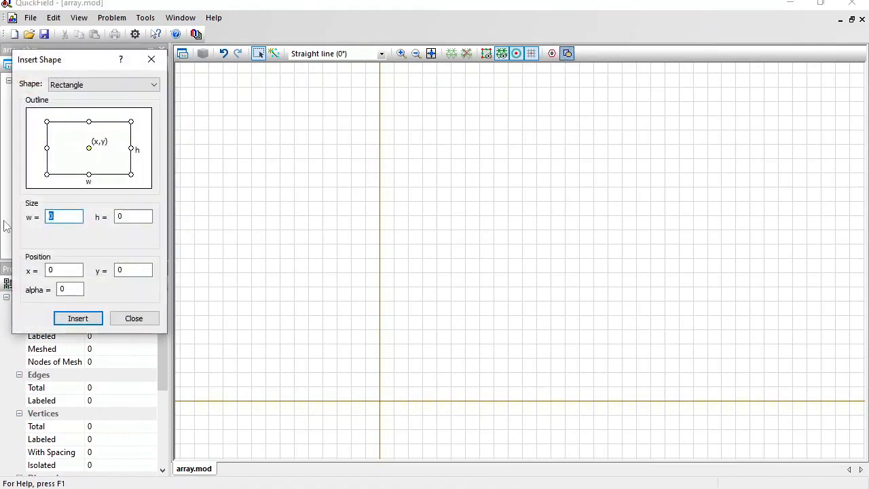
type("0.5")
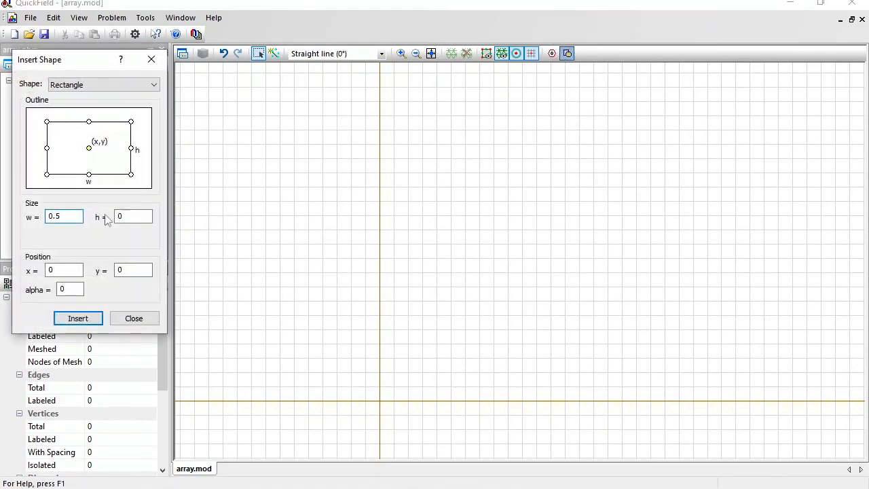
type("0.5")
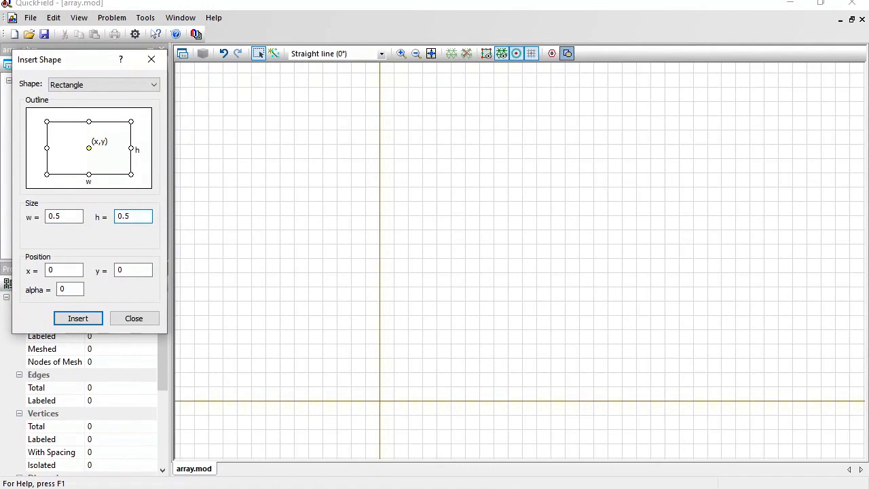
left_click(77, 318)
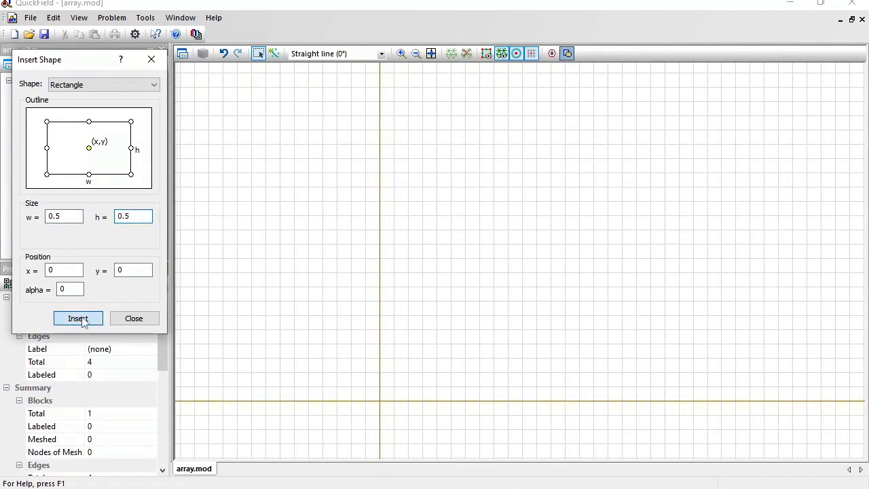
left_click(133, 318)
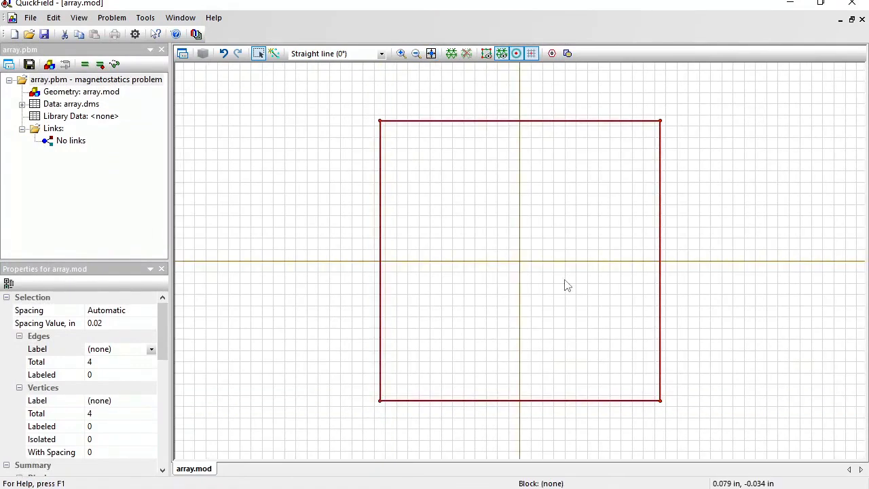
mouse_move(313, 262)
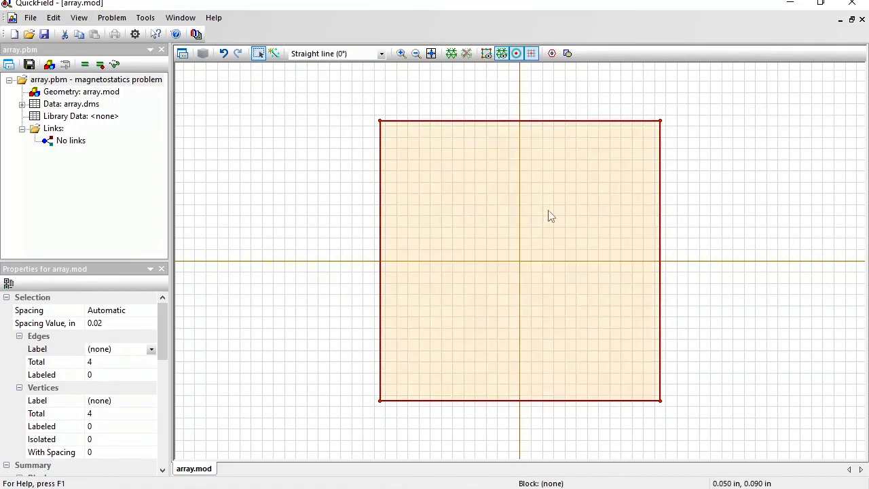
- Duplicate the square with dx = 0.5 and 3 copies, then fit the row in view
right_click(551, 216)
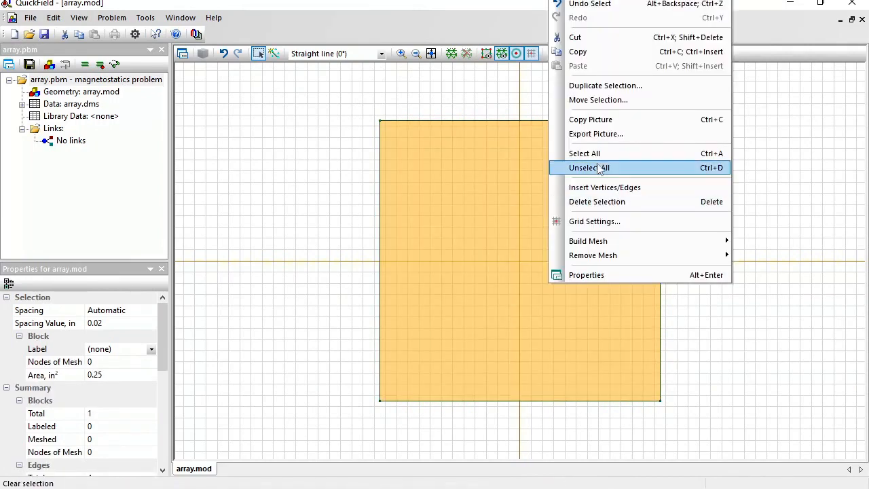
left_click(605, 84)
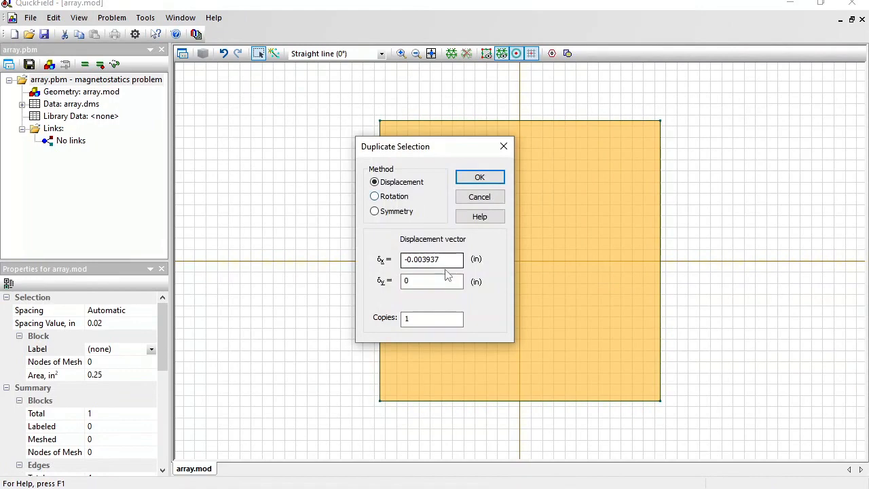
type("0.5")
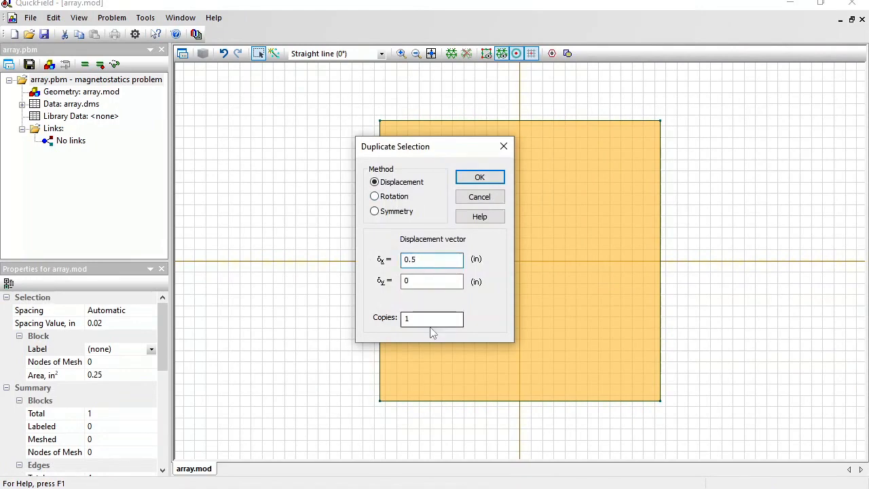
type("3")
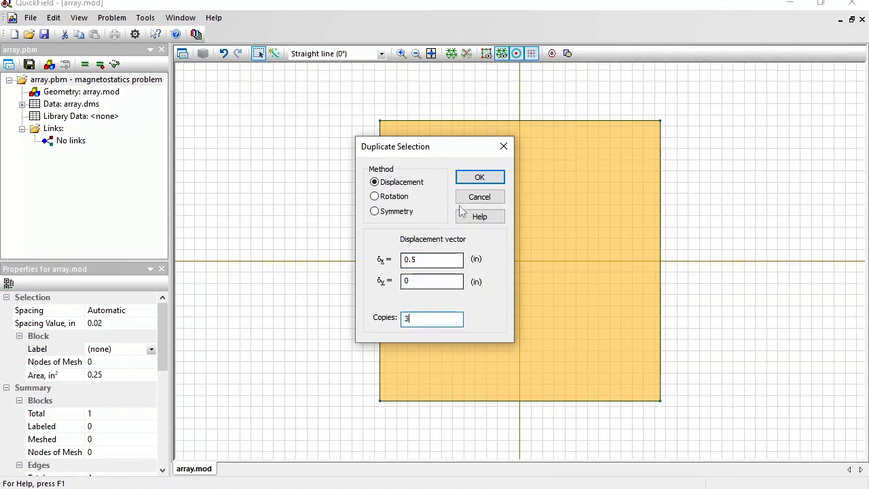
left_click(479, 176)
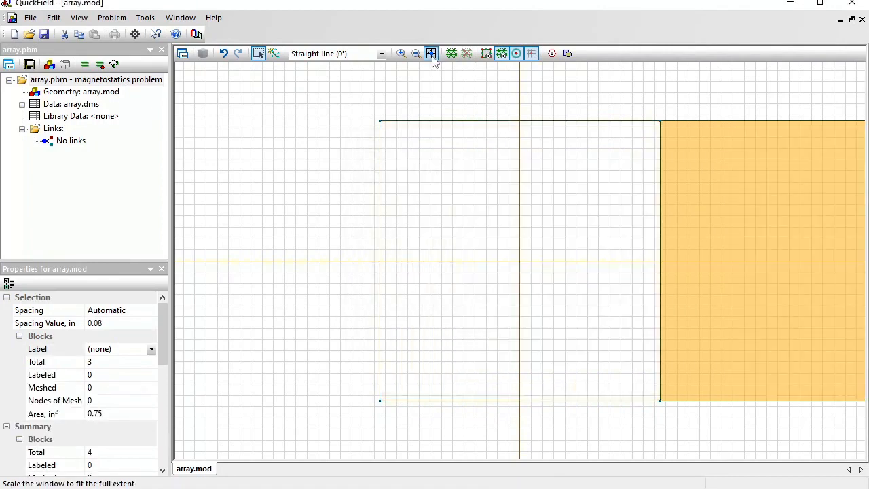
left_click(431, 54)
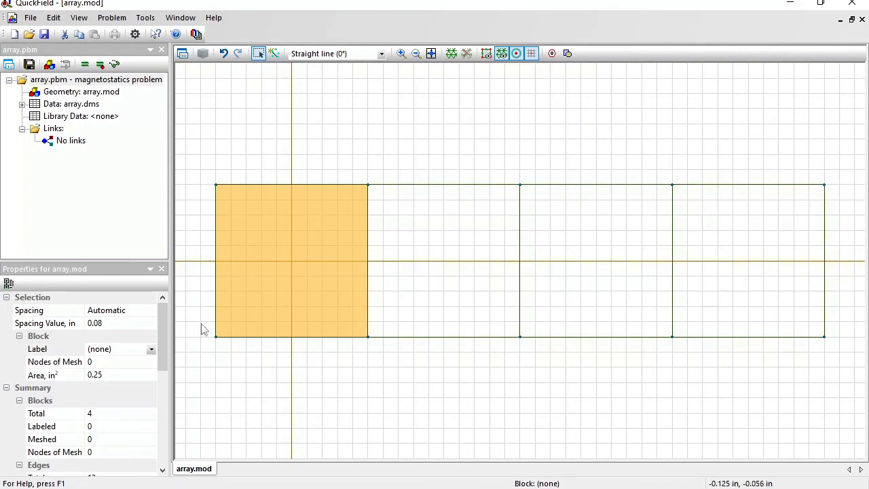
mouse_move(291, 140)
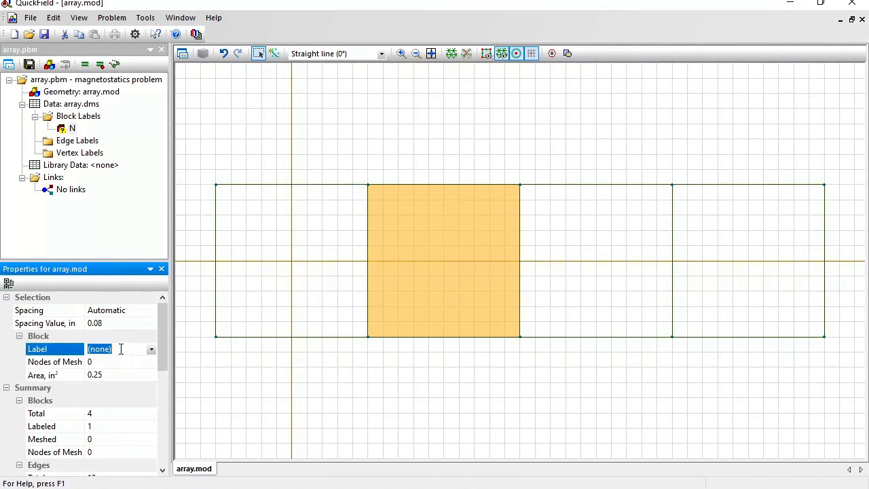
- Label the selected block W and select the rightmost block for labelling
type("W")
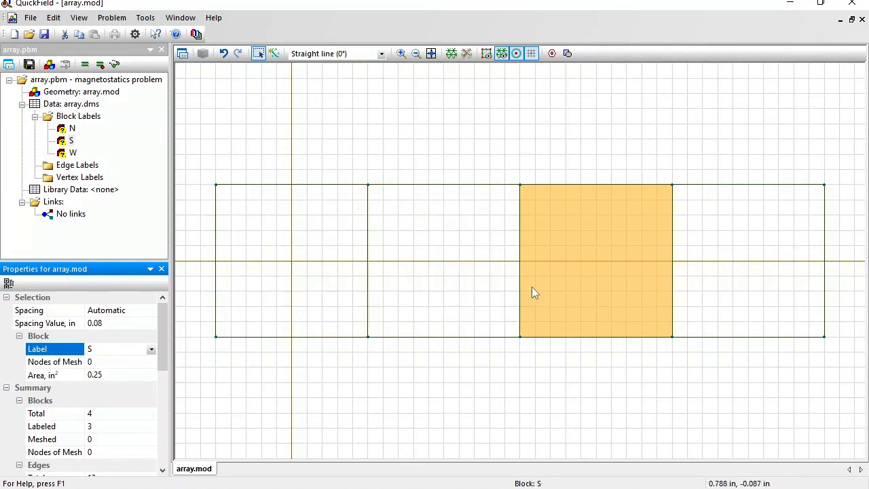
left_click(741, 256)
type("E")
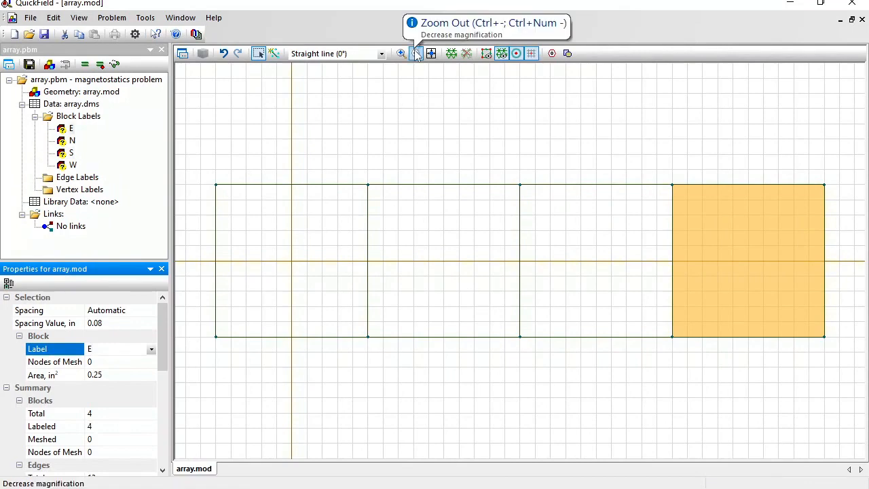
left_click(416, 55)
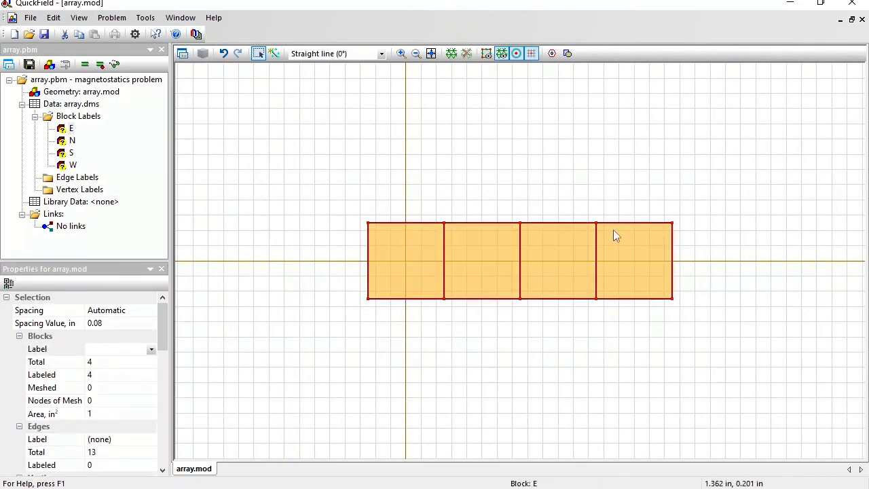
mouse_move(369, 223)
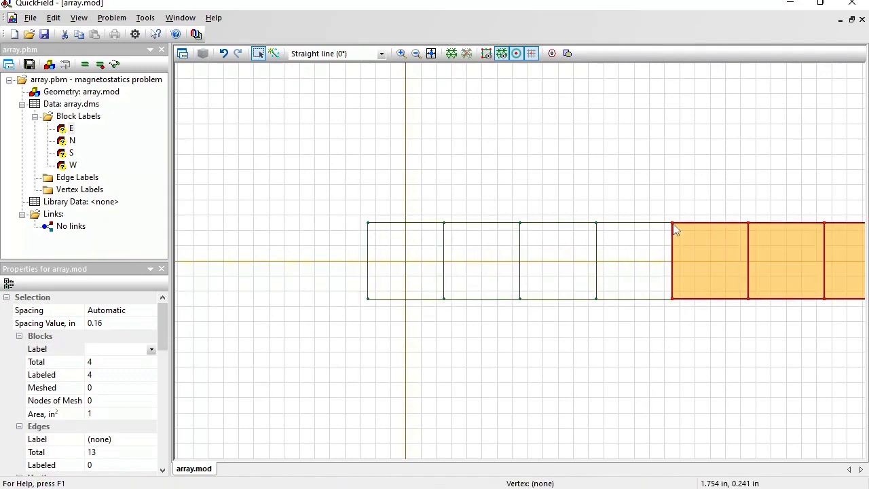
- Fit the view and pick the E block label in the problem tree
left_click(431, 54)
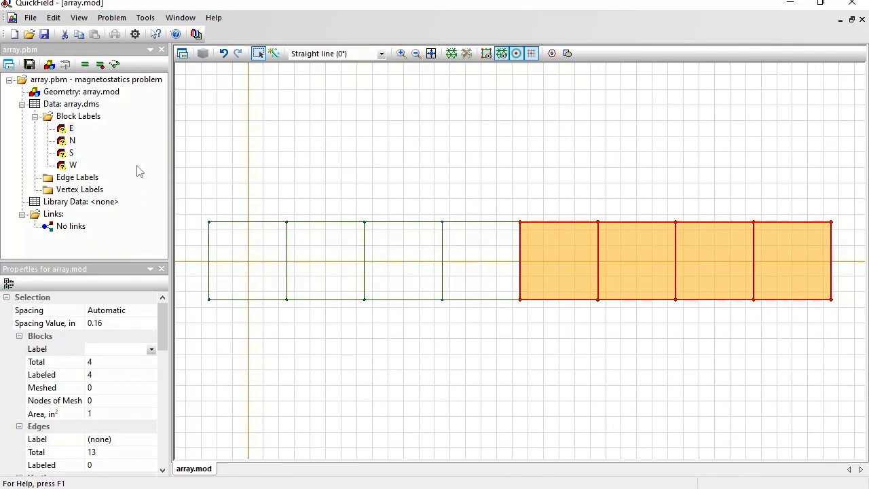
left_click(70, 127)
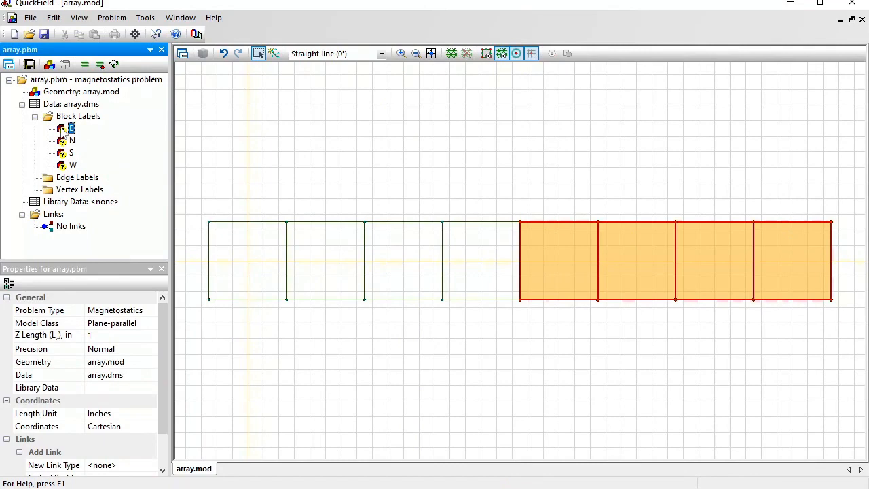
- Give label E permeability 1.05 and 750e3 A/m coercive force at 0 degrees
double_click(71, 127)
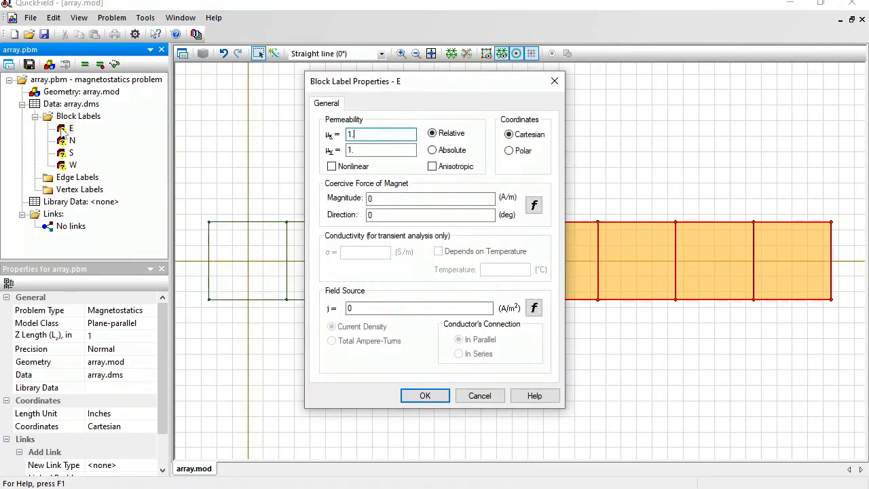
type("1.05")
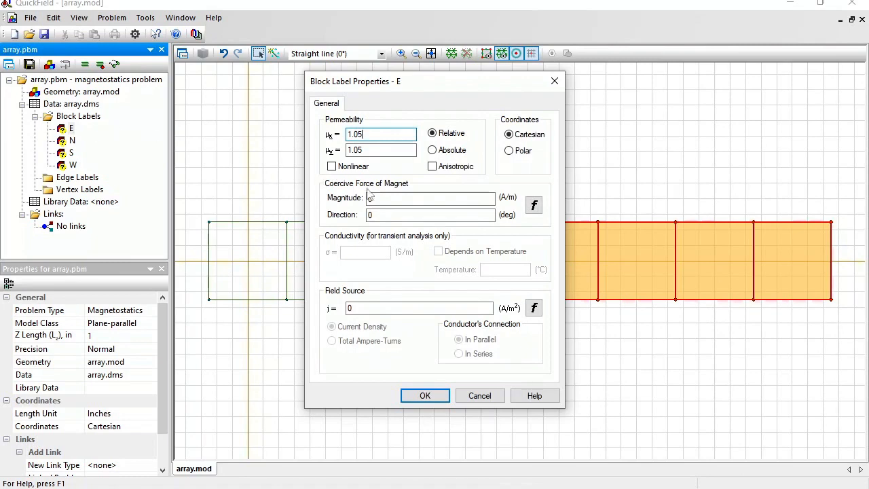
type("750e3")
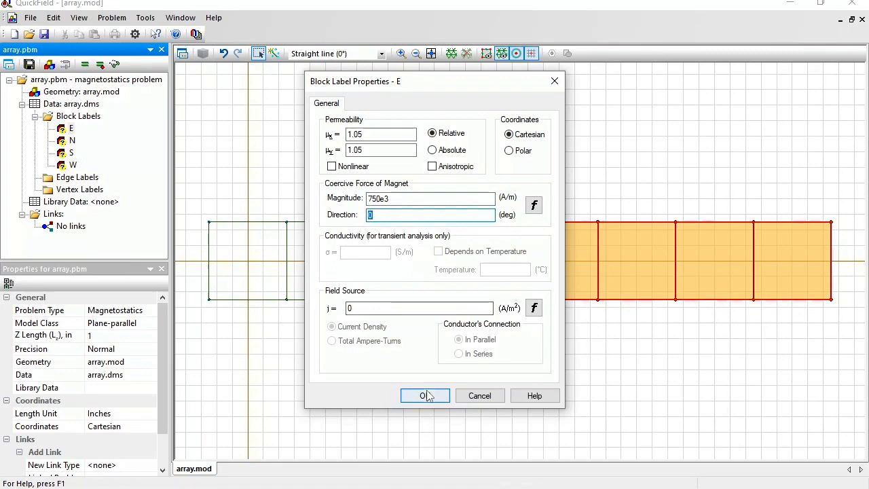
left_click(424, 395)
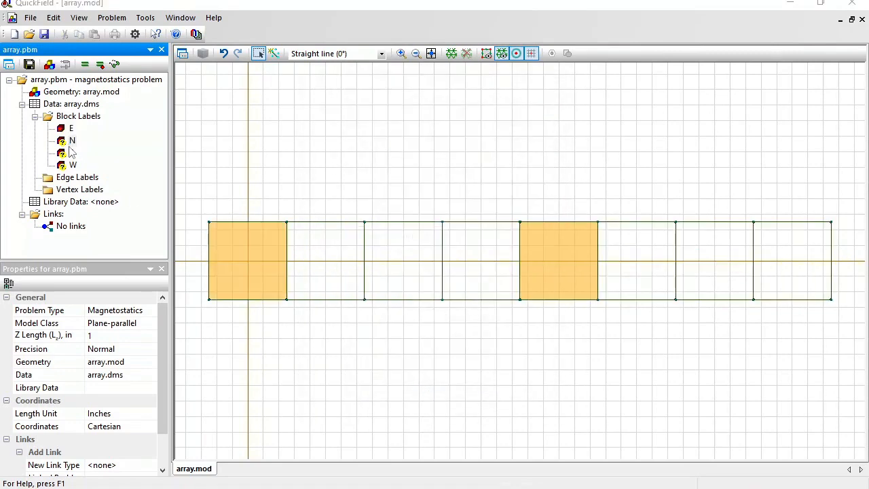
- Give label N the same magnet properties with direction 90 degrees
double_click(72, 140)
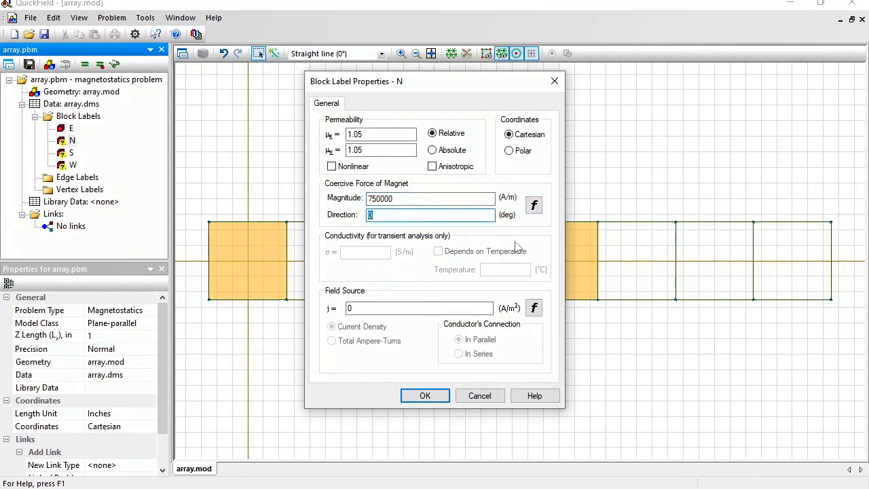
type("90")
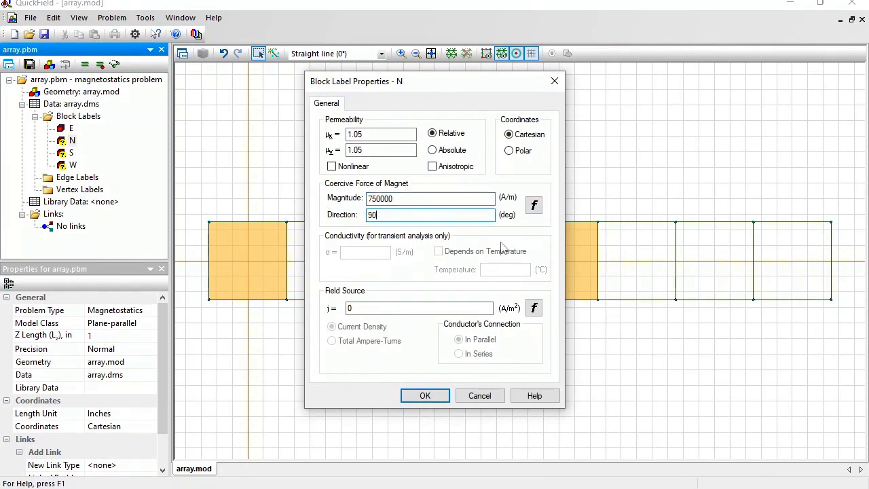
left_click(425, 395)
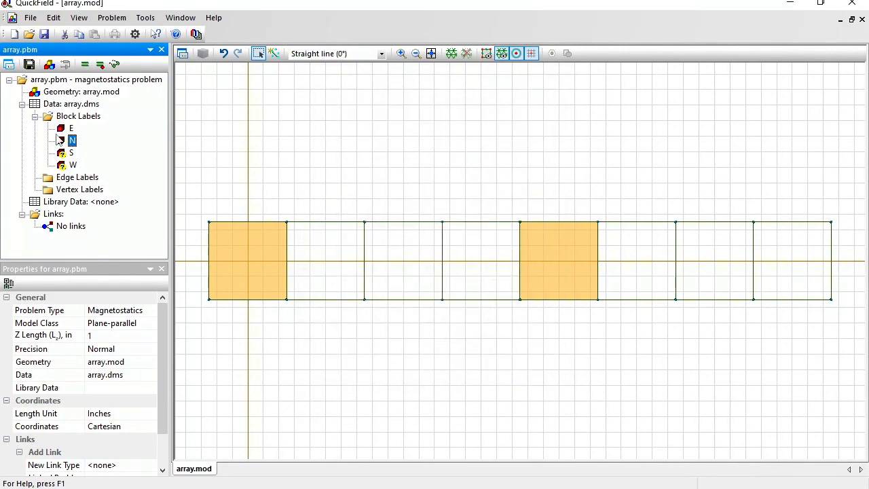
- Give label S coercive force 750e3 A/m directed at -90 degrees
left_click(71, 152)
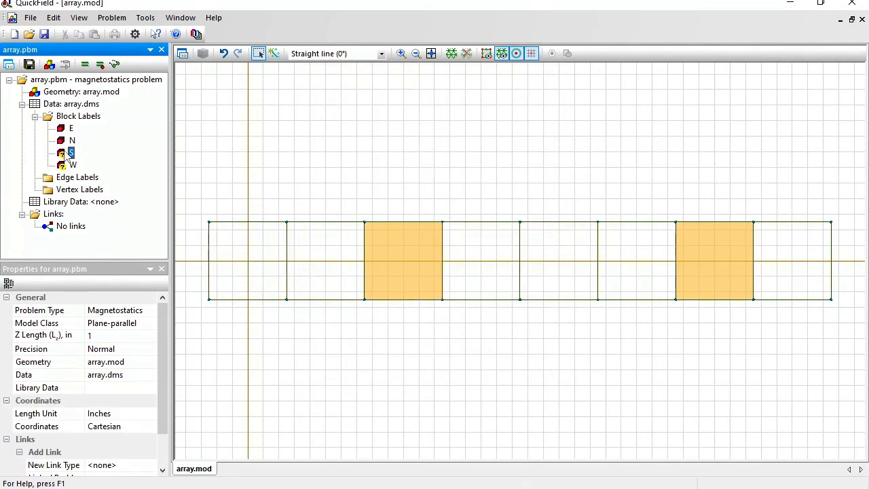
double_click(71, 152)
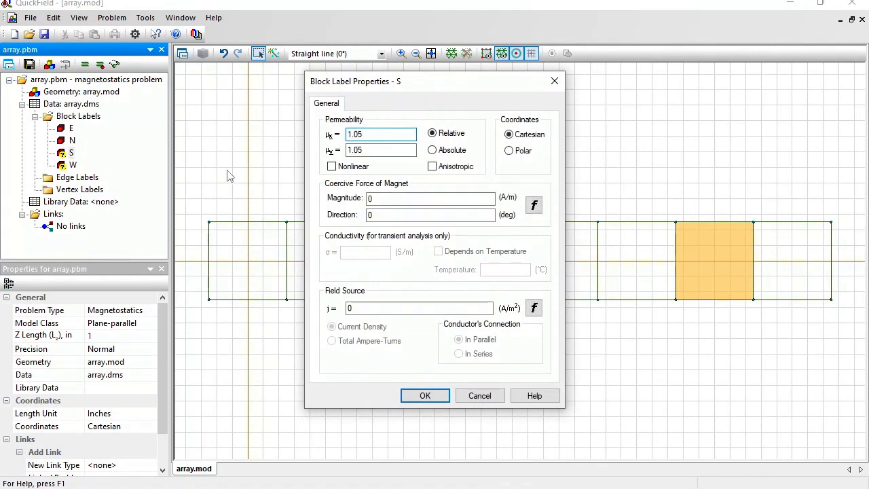
type("7")
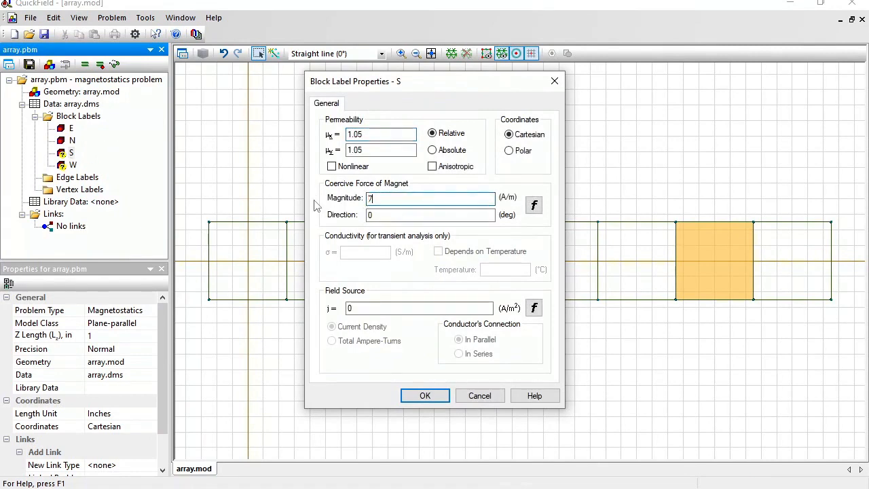
type("50e3")
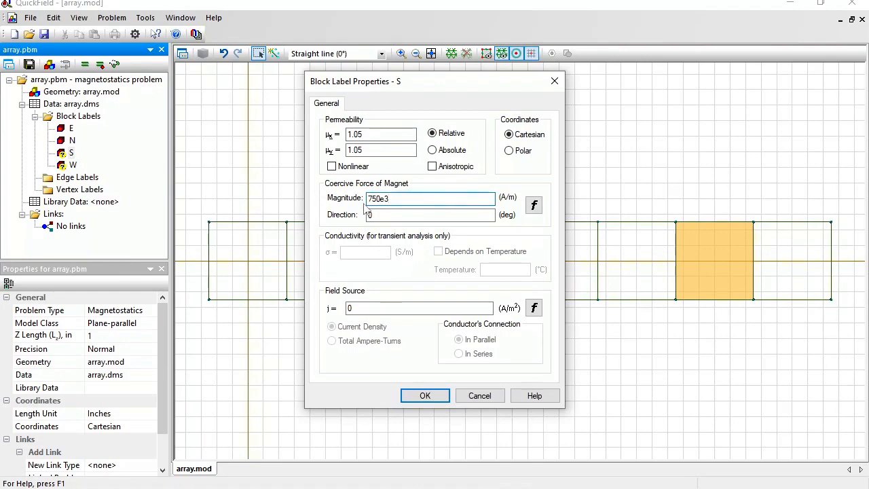
left_click(429, 215)
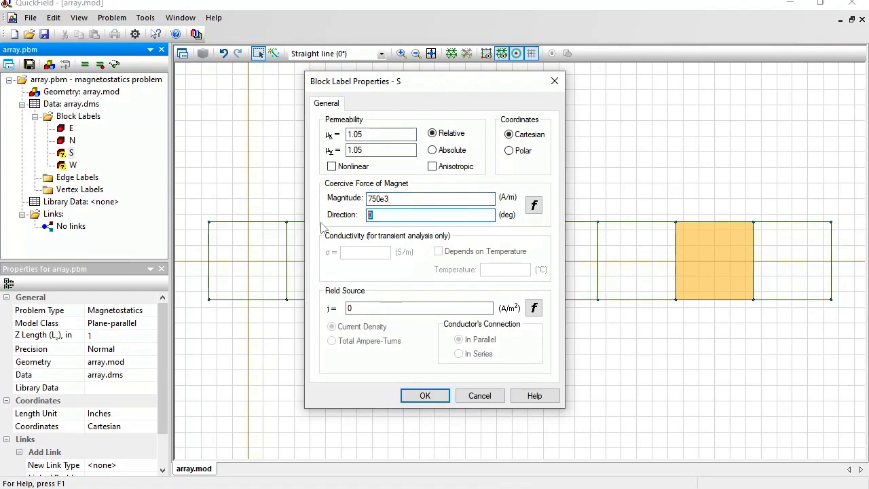
type("-90")
type("1.05")
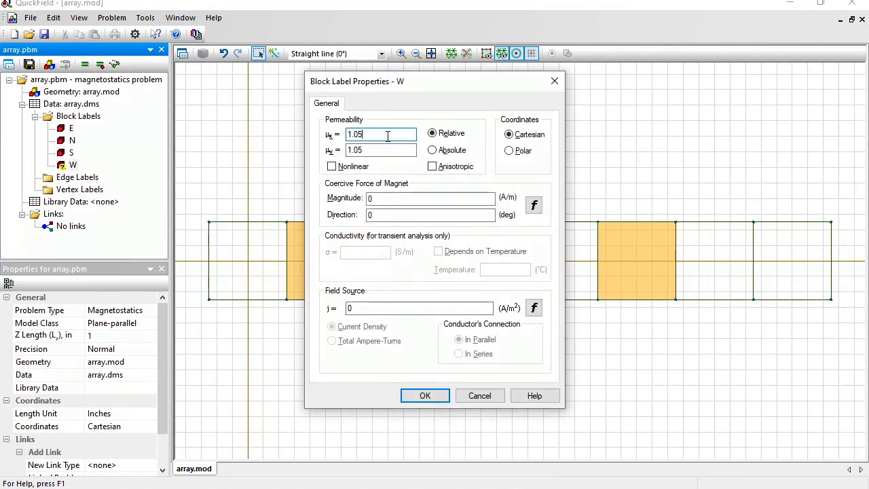
- Give label W coercive force 750e3 A/m directed at 180 degrees
left_click(429, 198)
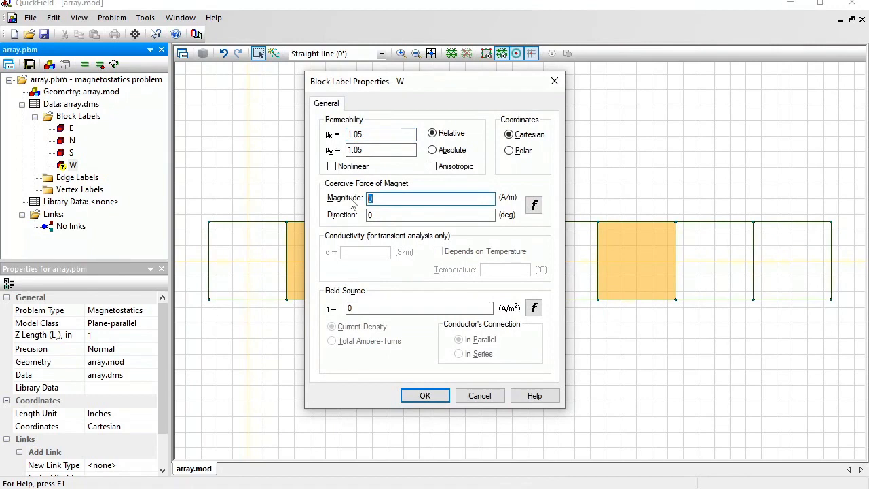
type("750e3")
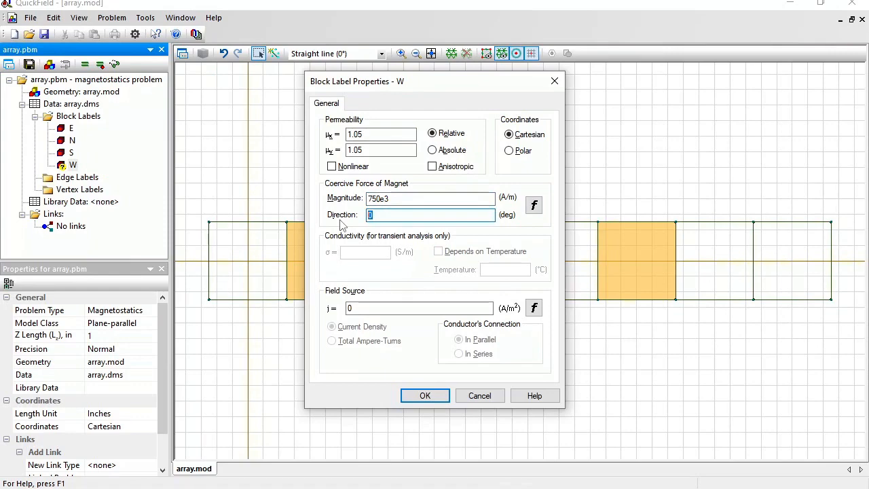
type("180")
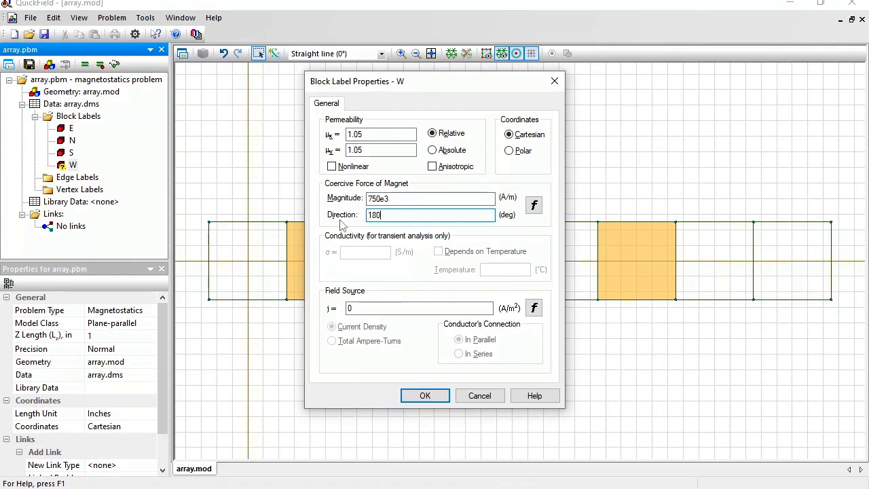
left_click(424, 395)
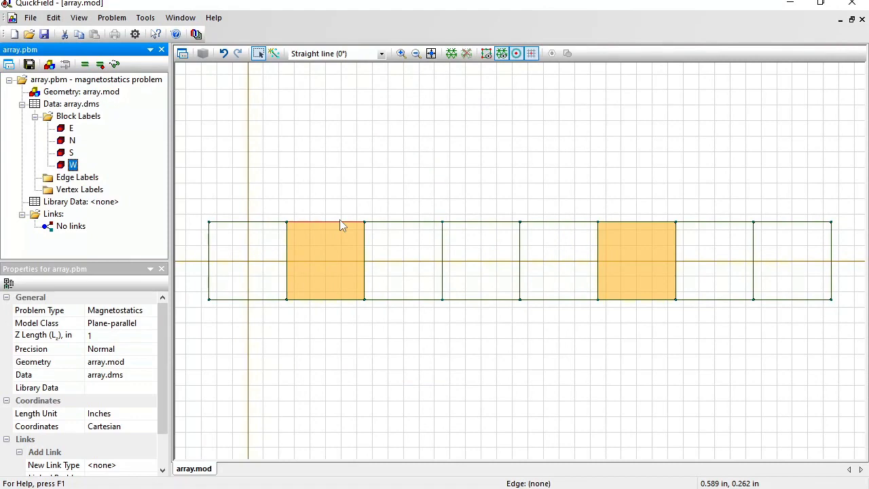
- Zoom out and draw a large circle of half arcs enclosing the magnet array
left_click(417, 53)
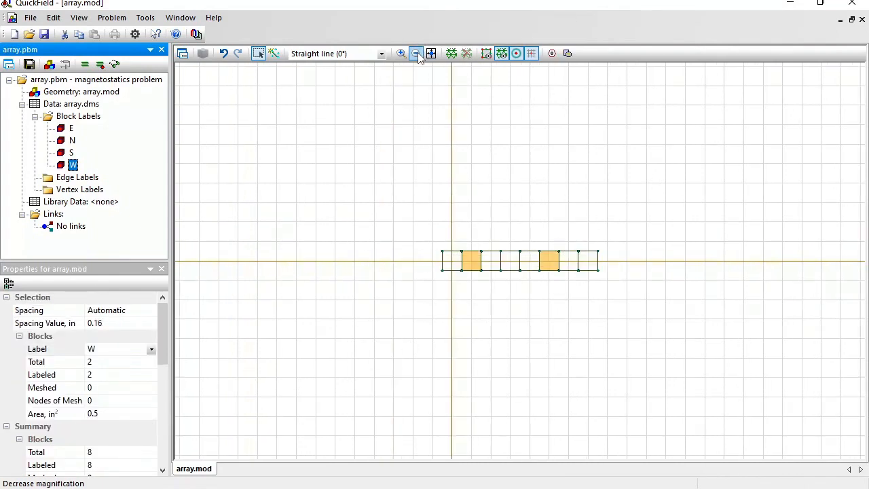
left_click(418, 53)
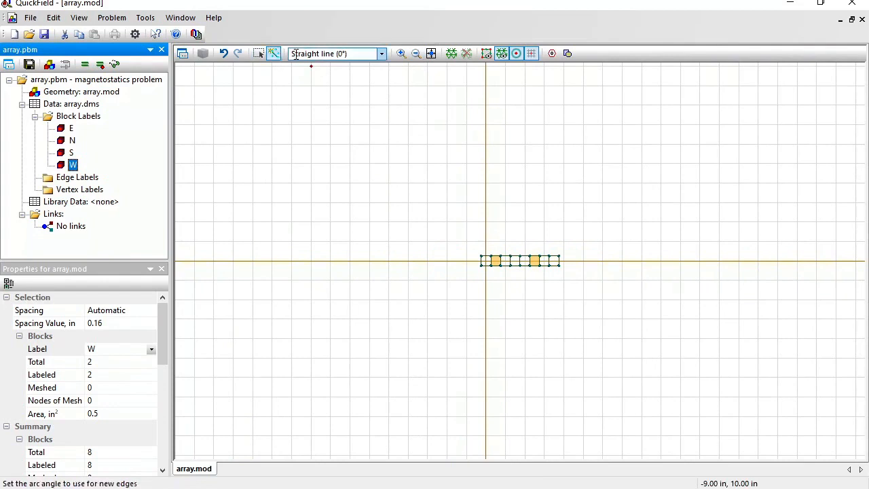
left_click(380, 55)
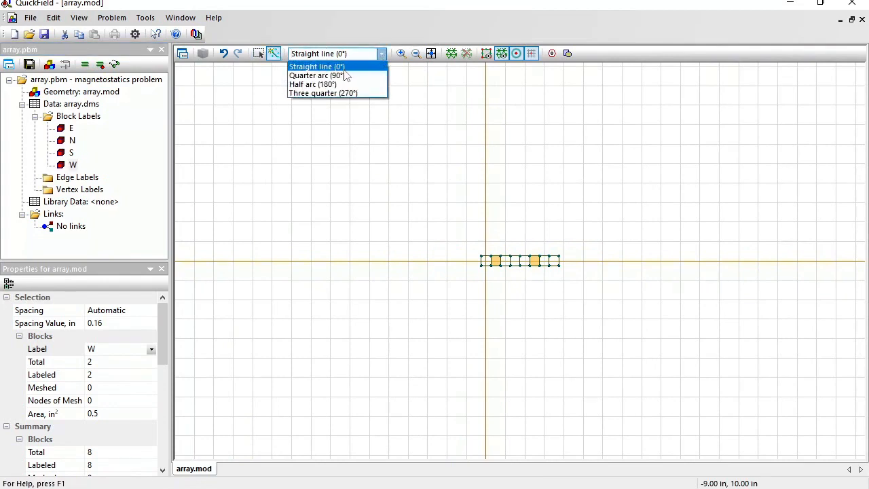
left_click(311, 85)
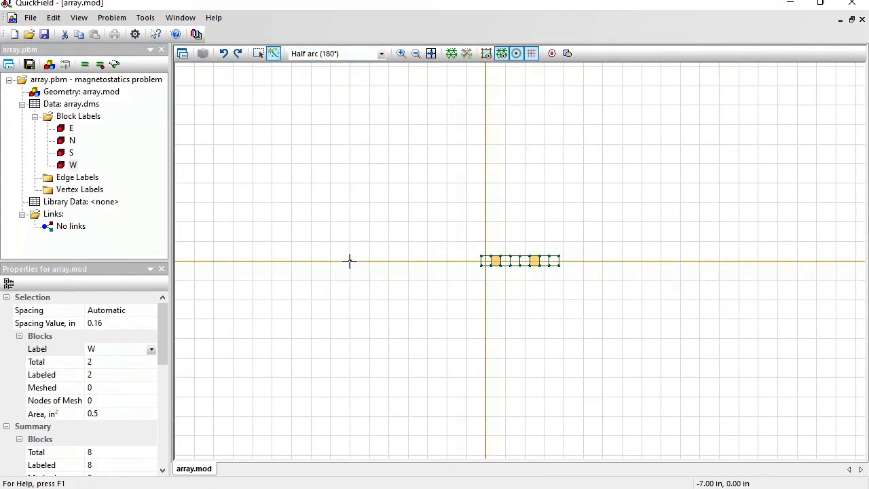
left_click_drag(350, 261, 679, 265)
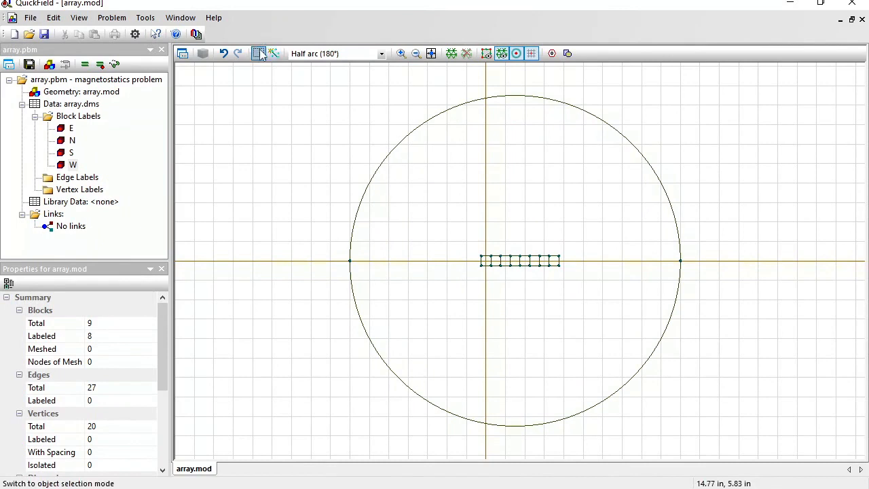
- Label the enclosing region 'air' and its boundary edges 'external'
left_click(516, 169)
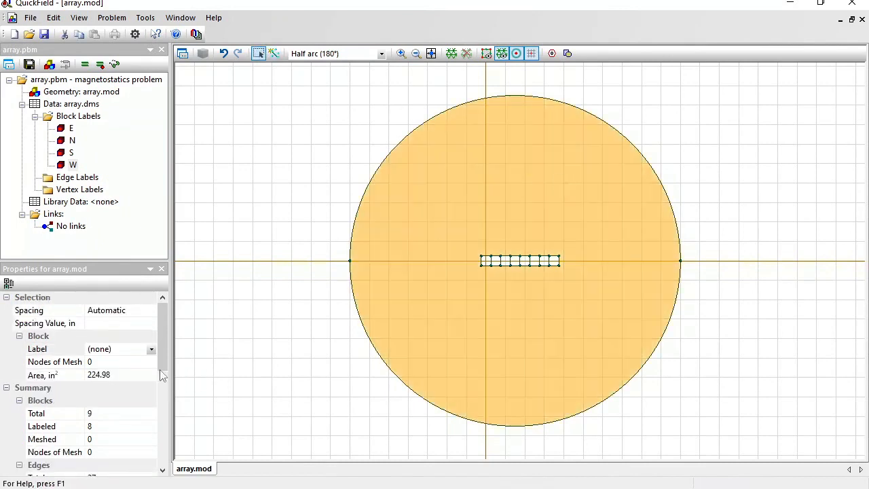
type("air")
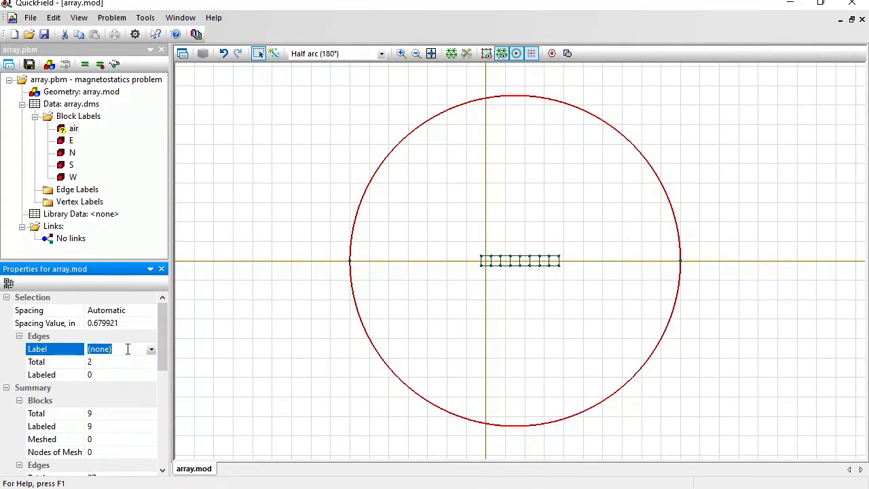
type("external")
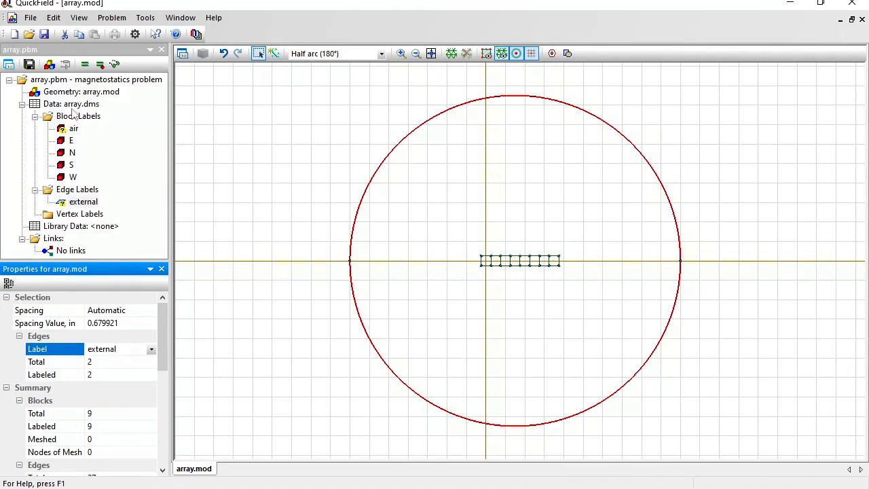
- Confirm the air label and set zero magnetic potential A = 0 on the external boundary
double_click(73, 128)
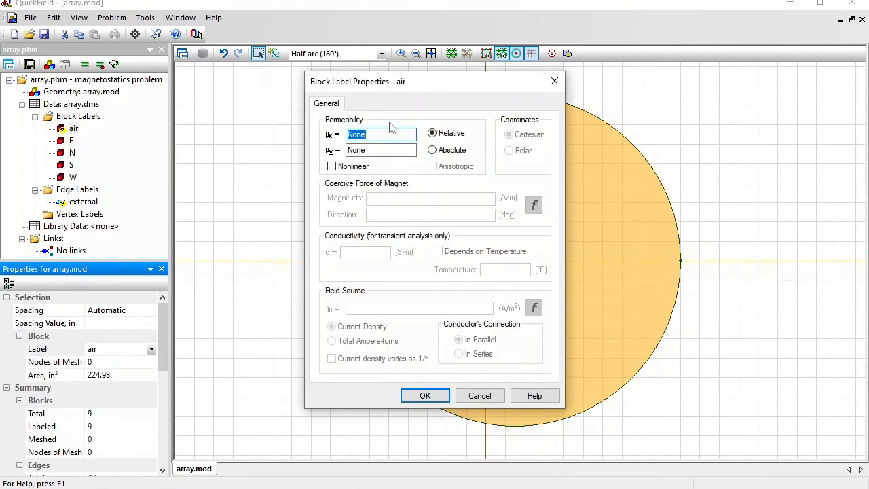
left_click(424, 395)
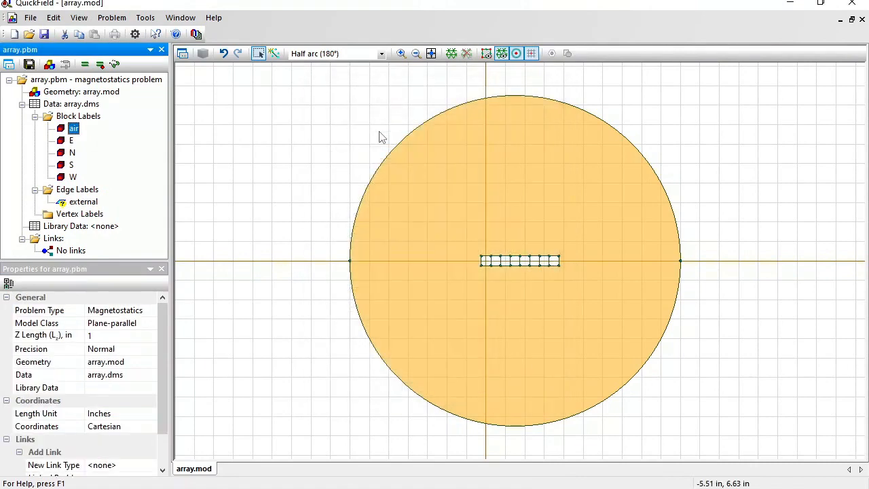
mouse_move(204, 212)
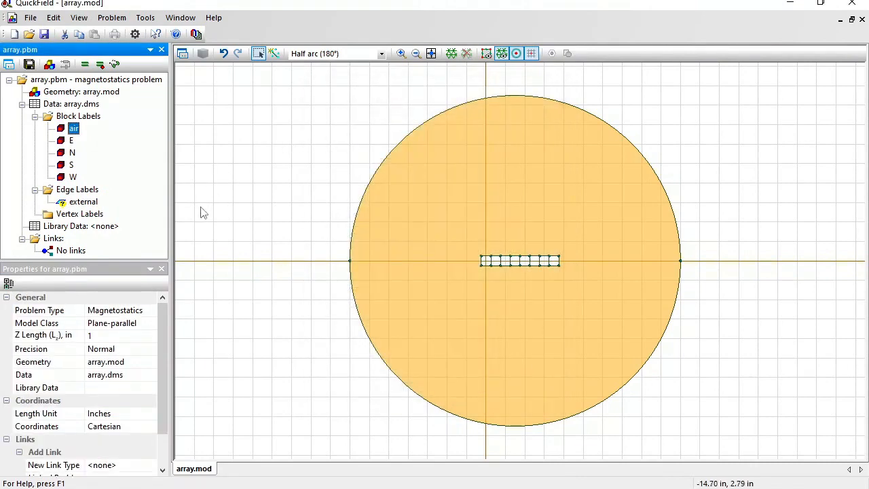
double_click(84, 201)
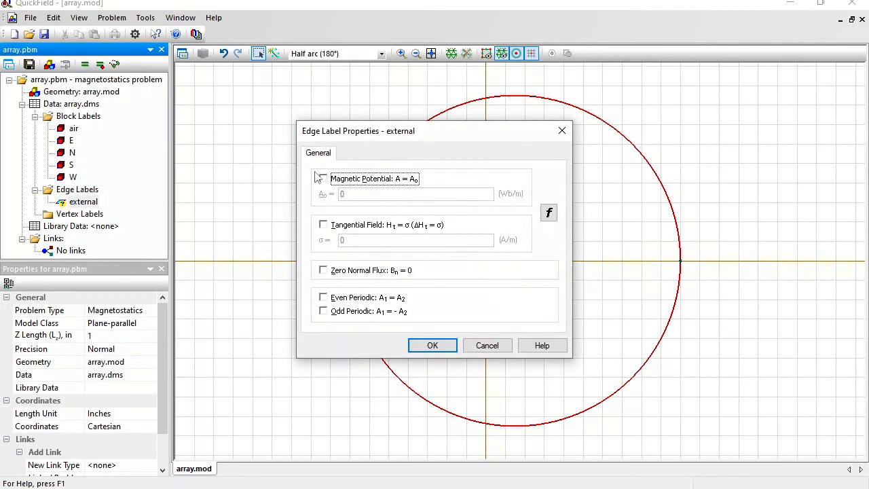
left_click(432, 345)
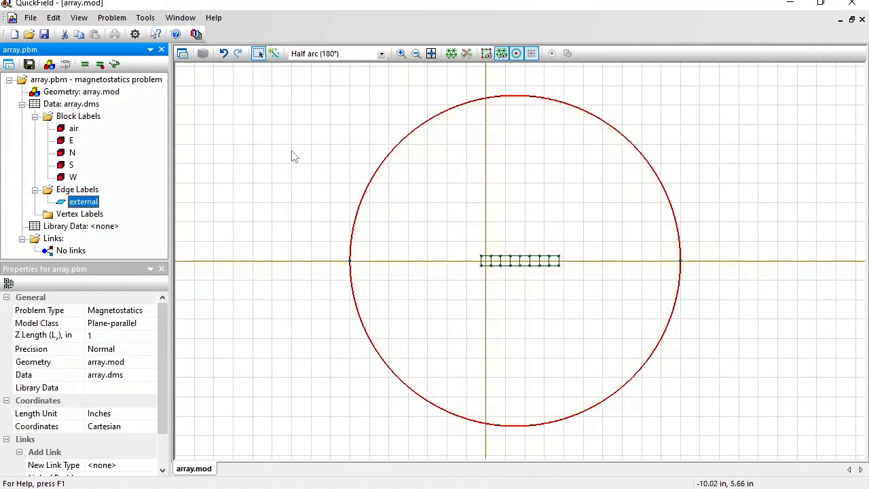
left_click(454, 55)
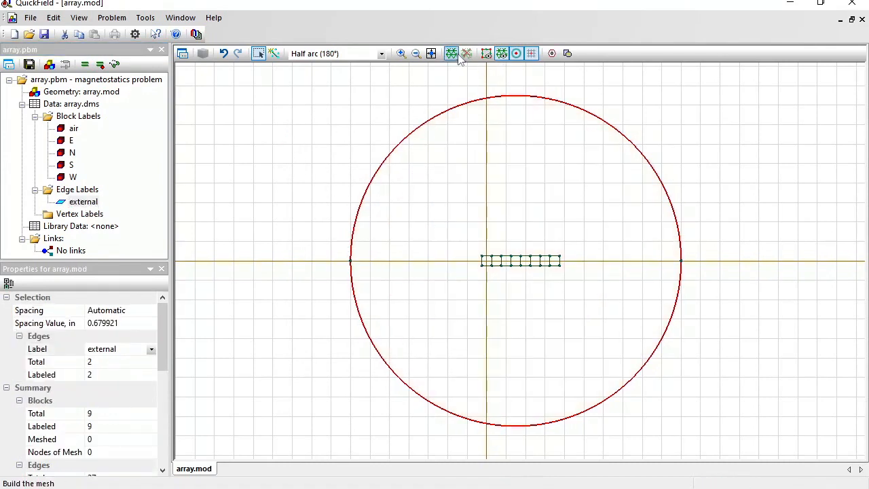
- Build the mesh, solve the problem and zoom in on the resulting field plot
left_click(456, 55)
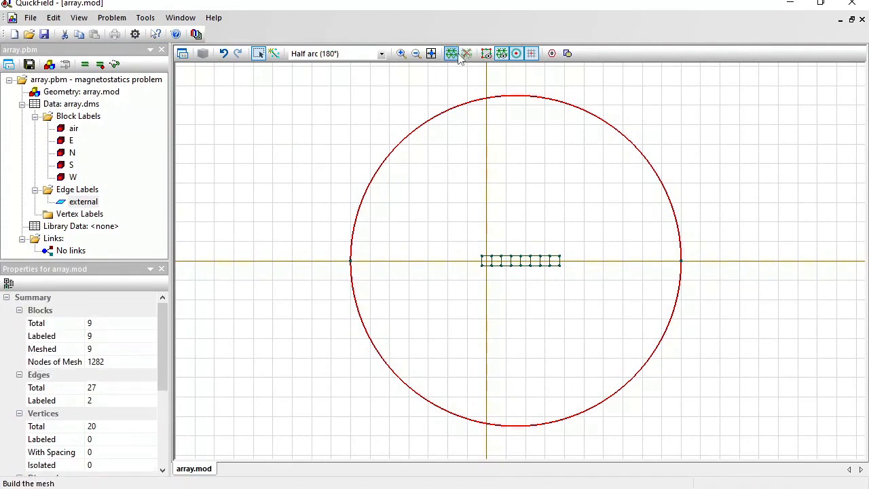
left_click(454, 53)
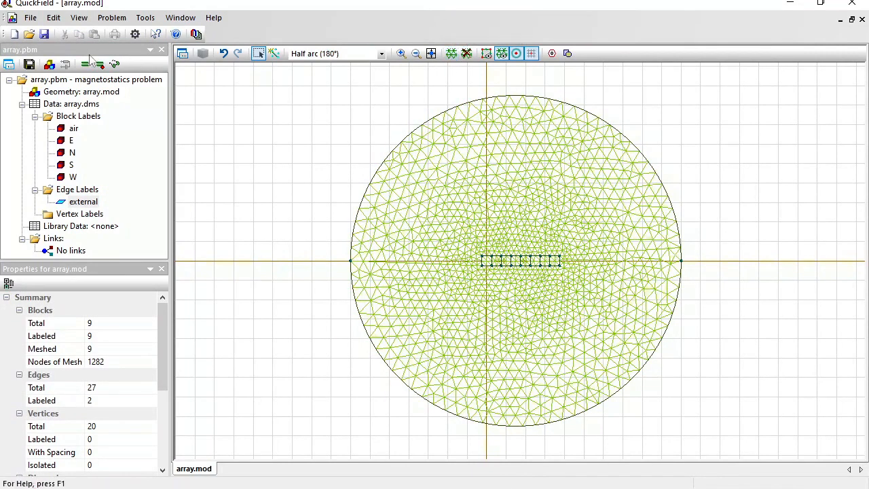
left_click(70, 103)
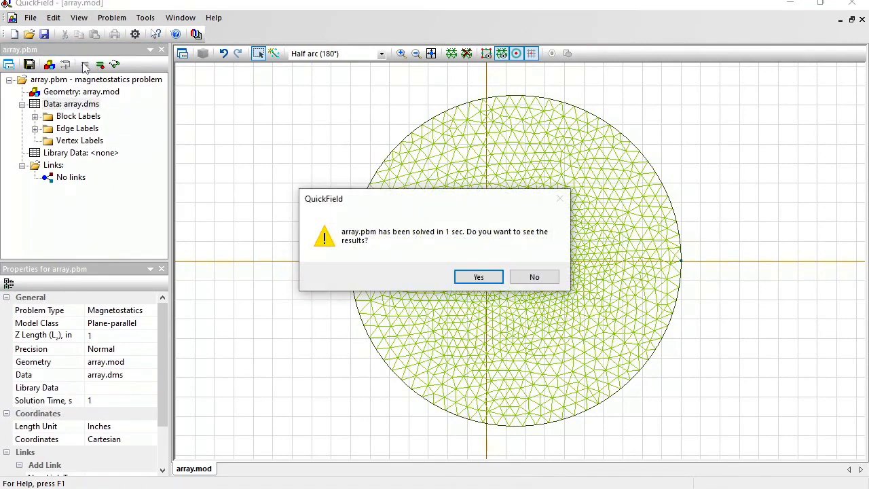
left_click(478, 277)
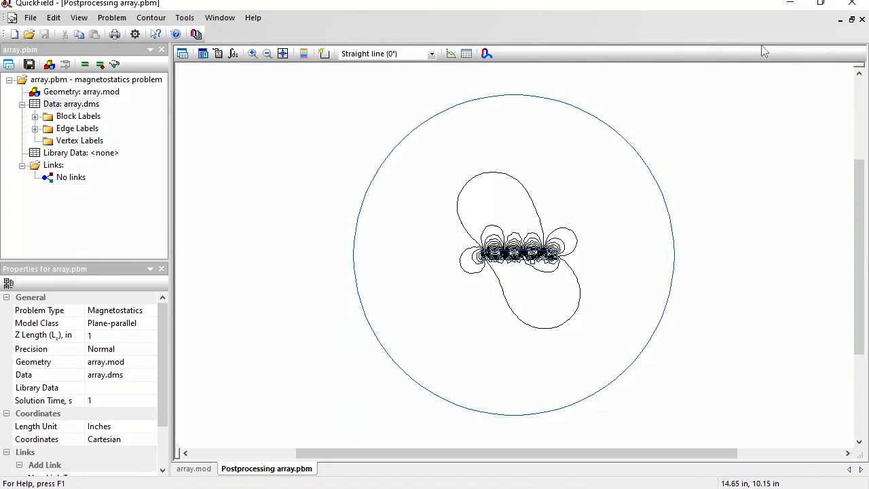
left_click(252, 54)
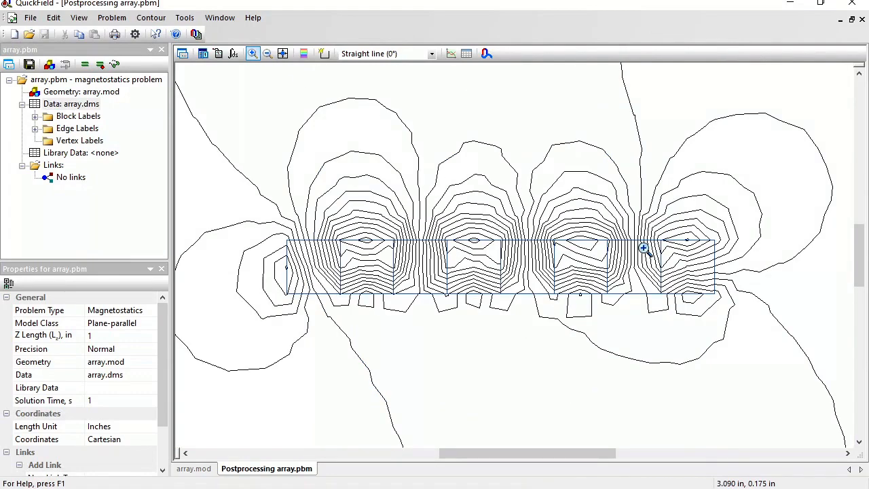
mouse_move(387, 156)
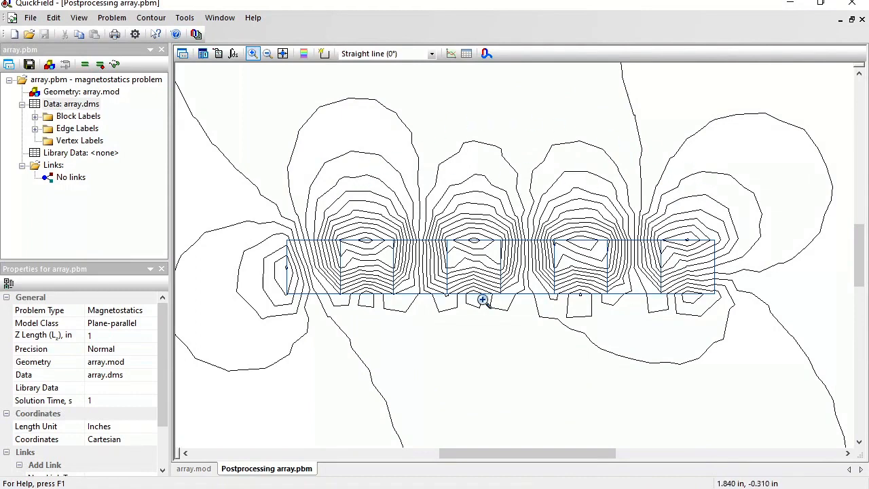
mouse_move(351, 295)
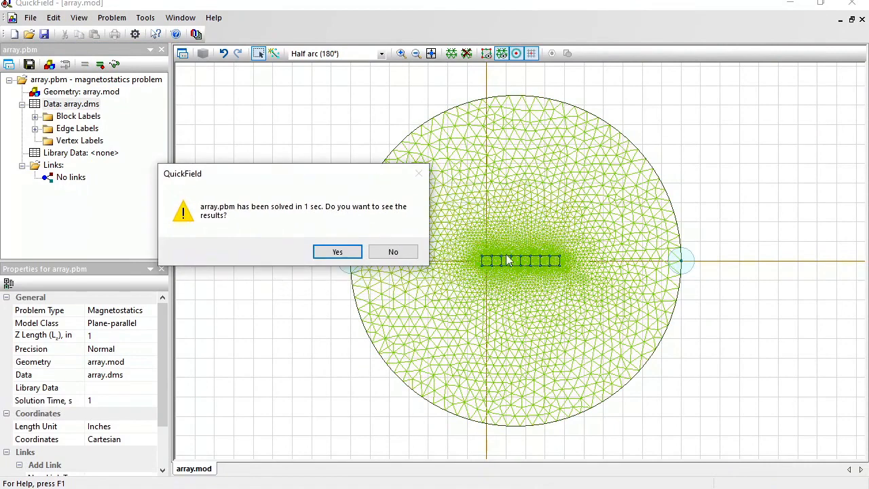
- View the results of the re-solved finer-mesh solution
left_click(337, 252)
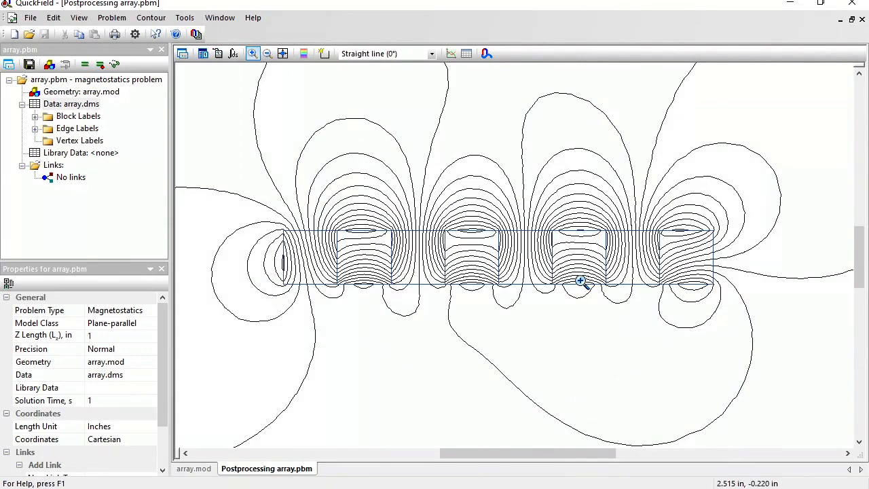
mouse_move(558, 150)
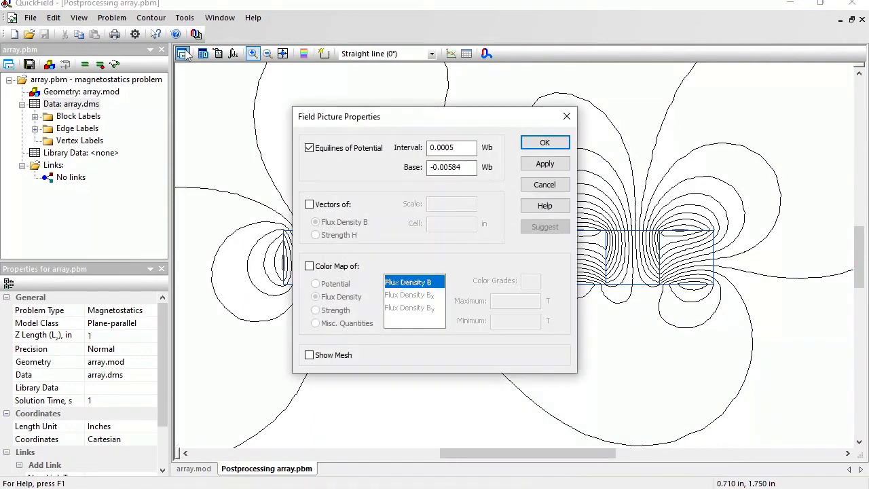
- Overlay the flux density B color map on the field picture and display its legend
left_click(309, 265)
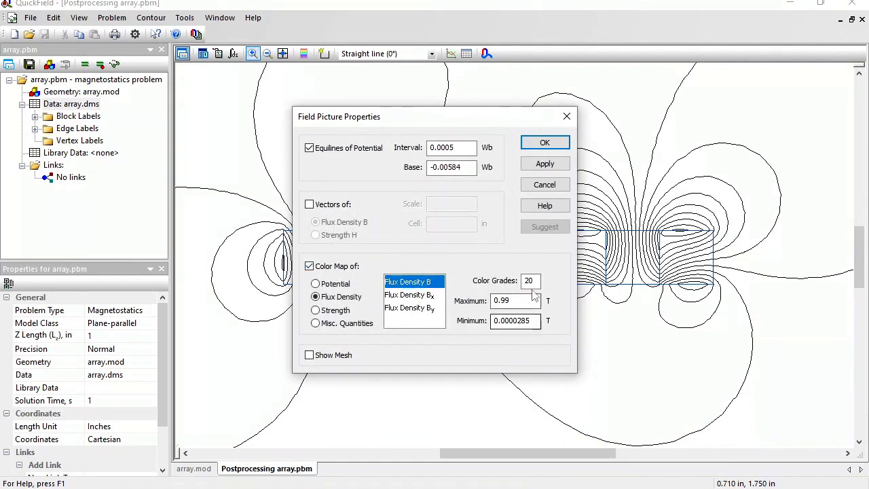
left_click(544, 143)
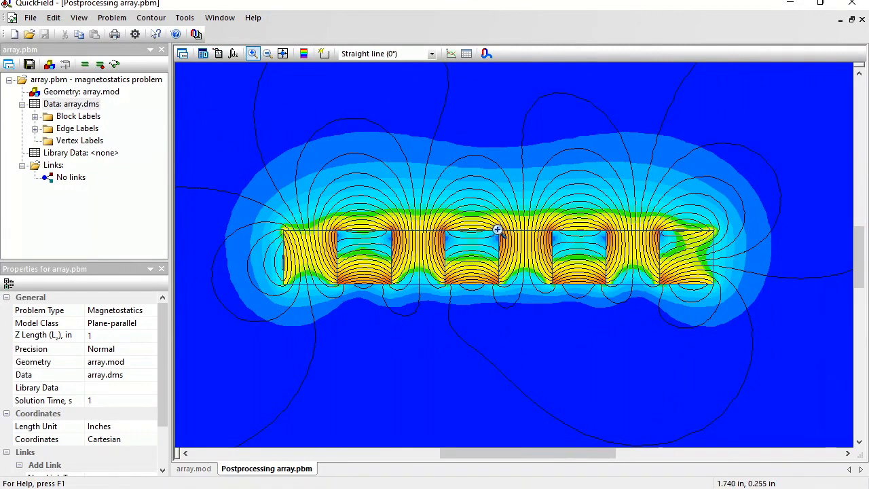
mouse_move(304, 54)
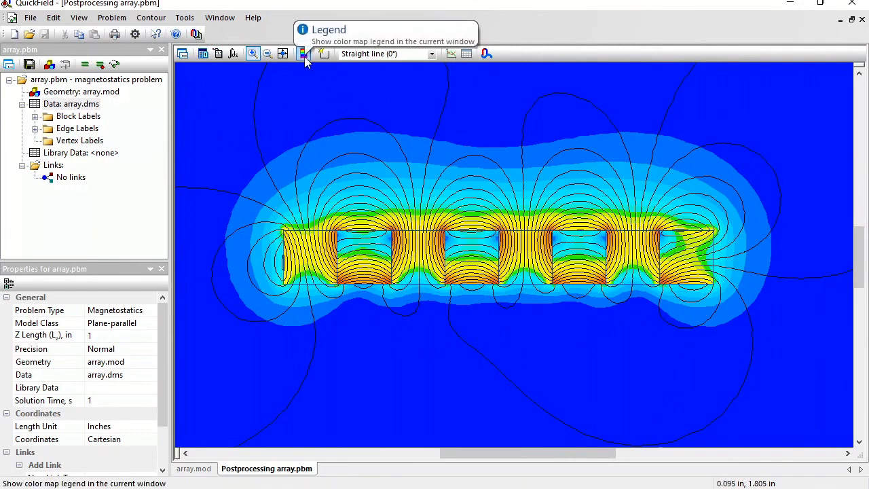
left_click(303, 54)
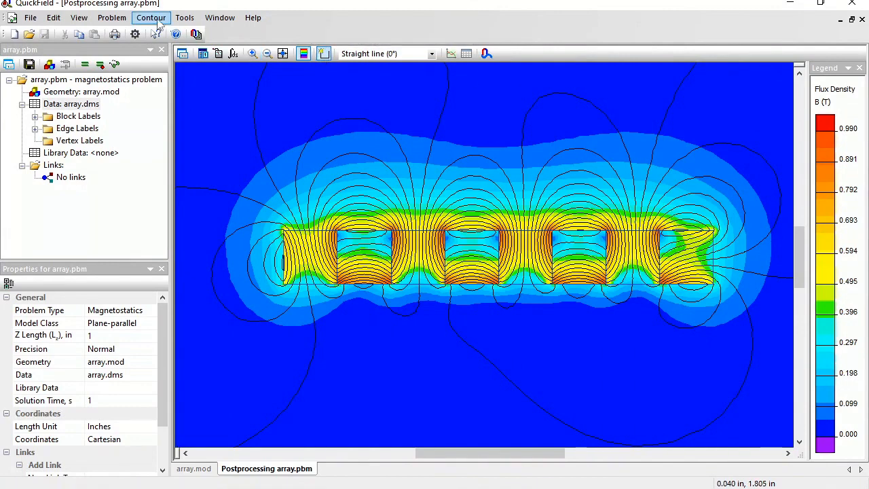
- Add a straight contour line above the magnets ending at x=4, y=0.5 in
left_click(151, 17)
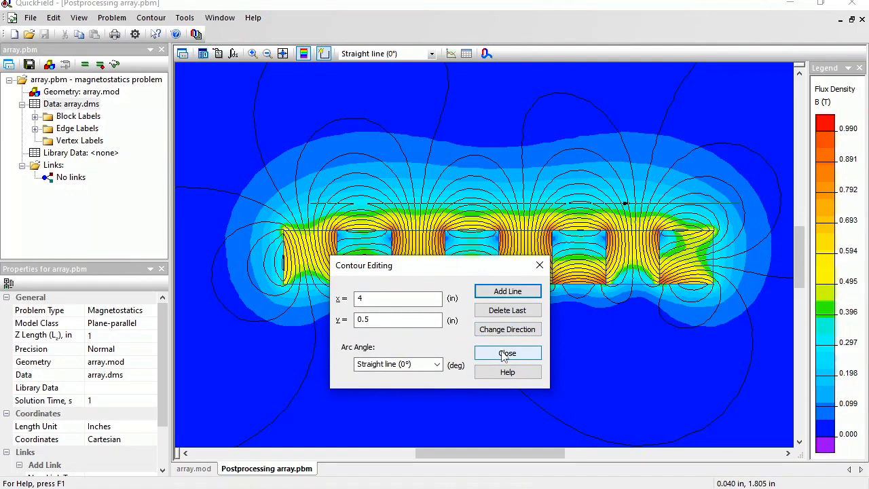
left_click(508, 353)
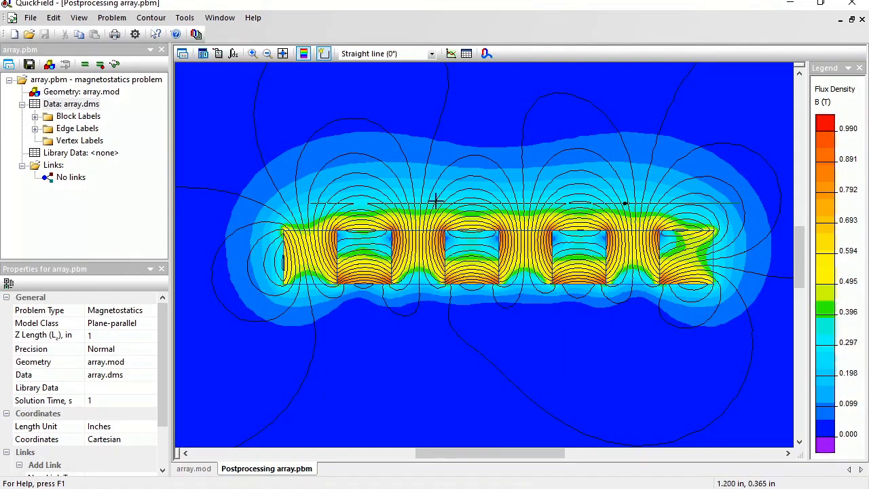
mouse_move(450, 54)
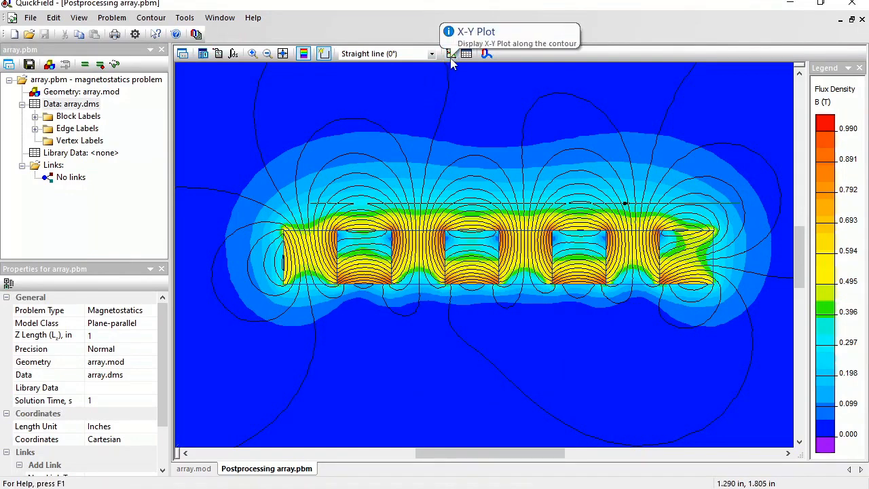
- Plot flux density B versus distance along the contour above the array
left_click(448, 54)
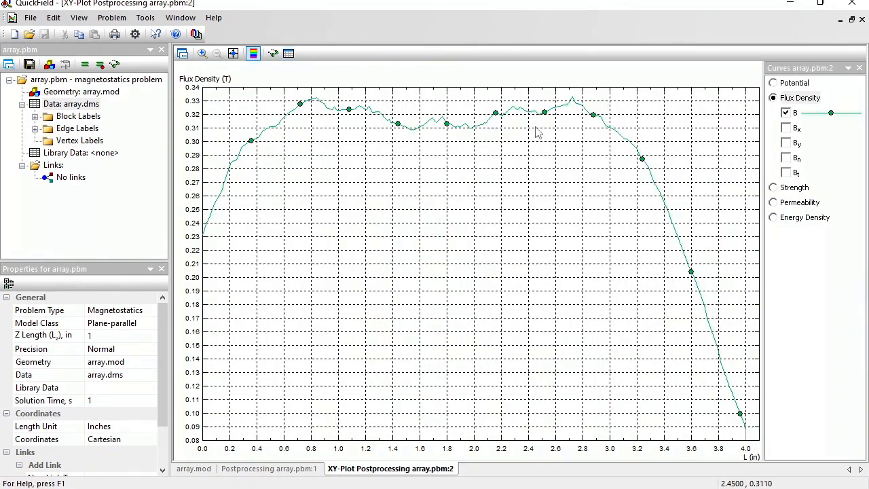
mouse_move(383, 125)
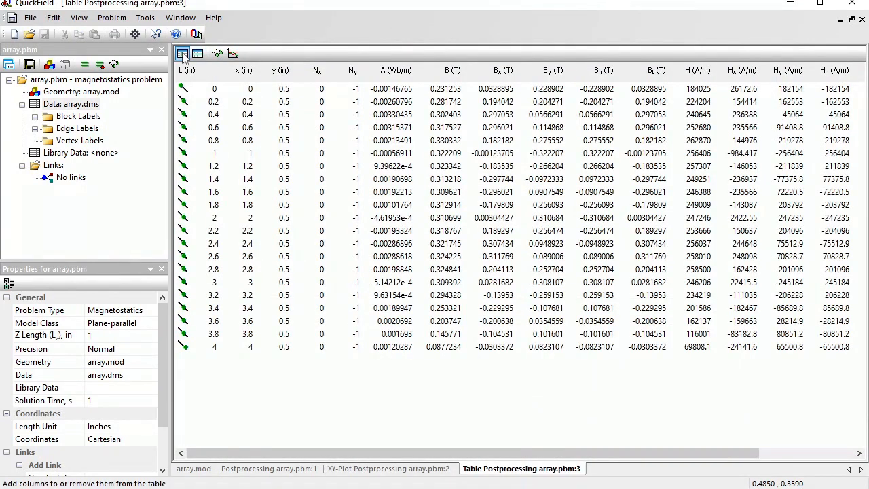
- Reduce the table to distance L and flux density B columns at a 0.1 in step
left_click(195, 55)
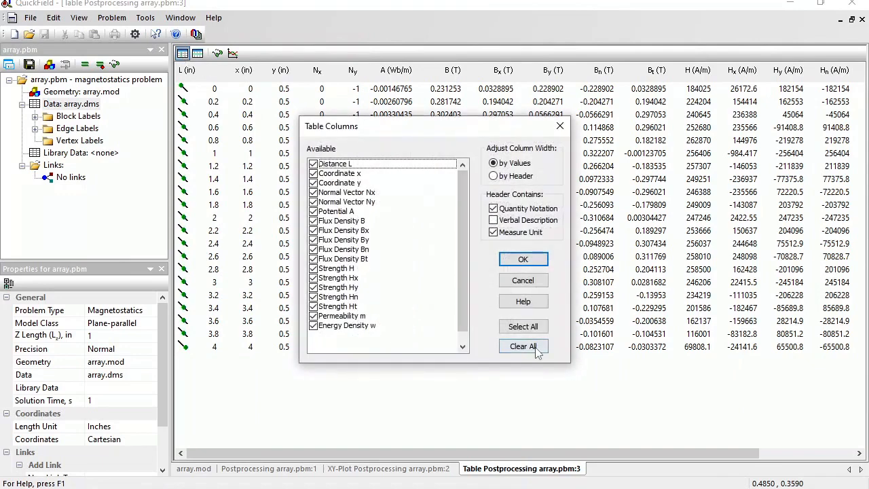
left_click(523, 347)
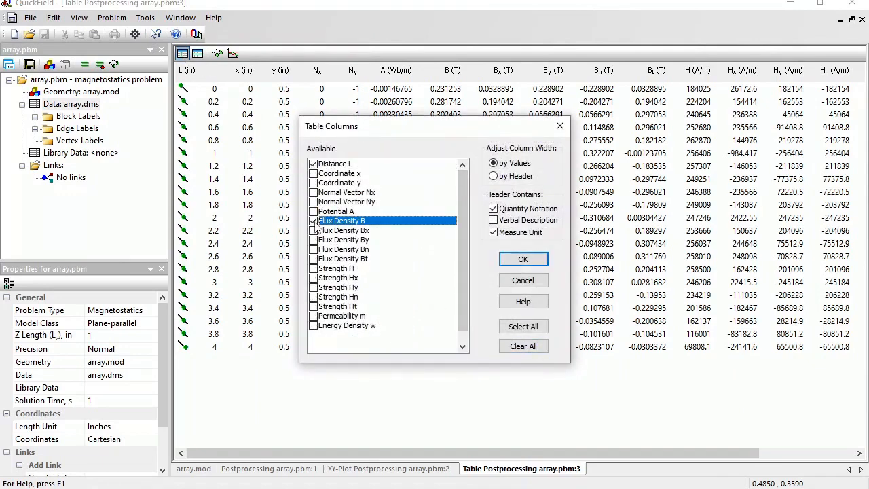
left_click(524, 258)
type("0.1")
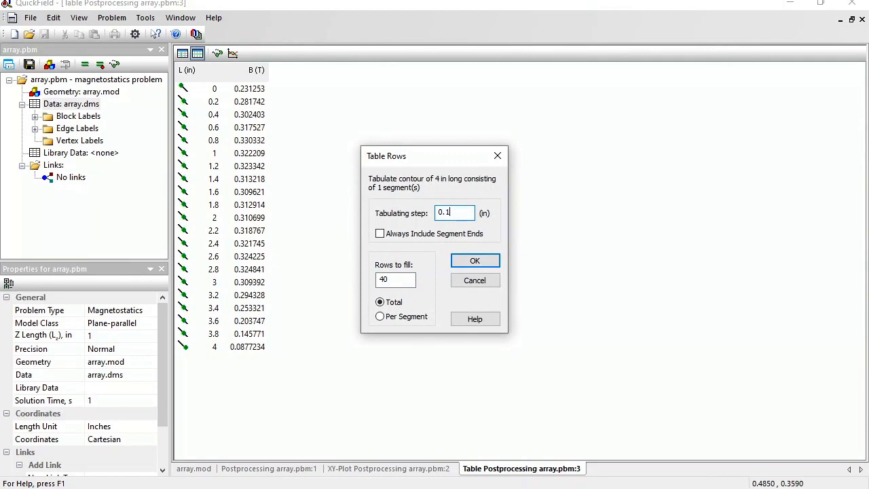
left_click(475, 261)
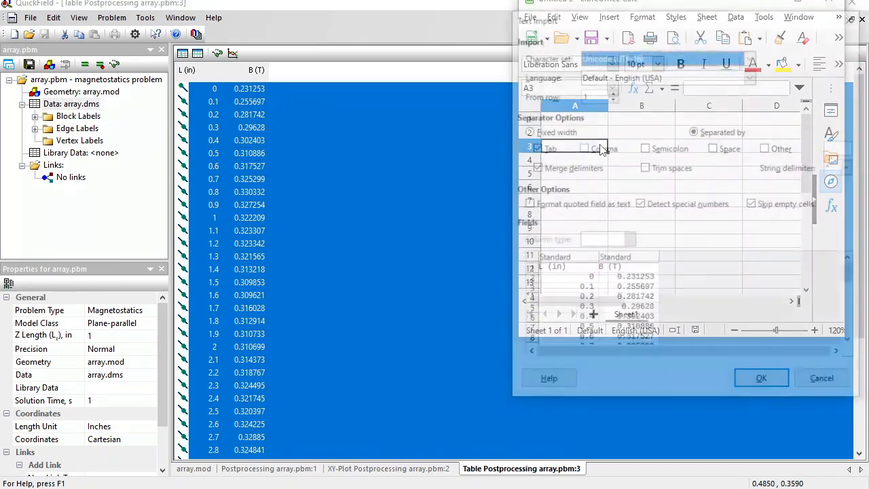
- Label the pasted L and B columns in Calc with an 'Above' heading
left_click(761, 378)
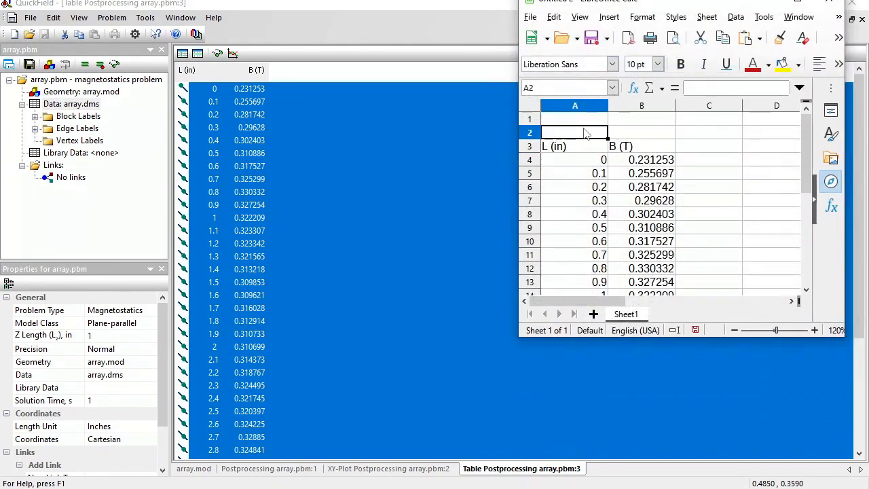
type("Above")
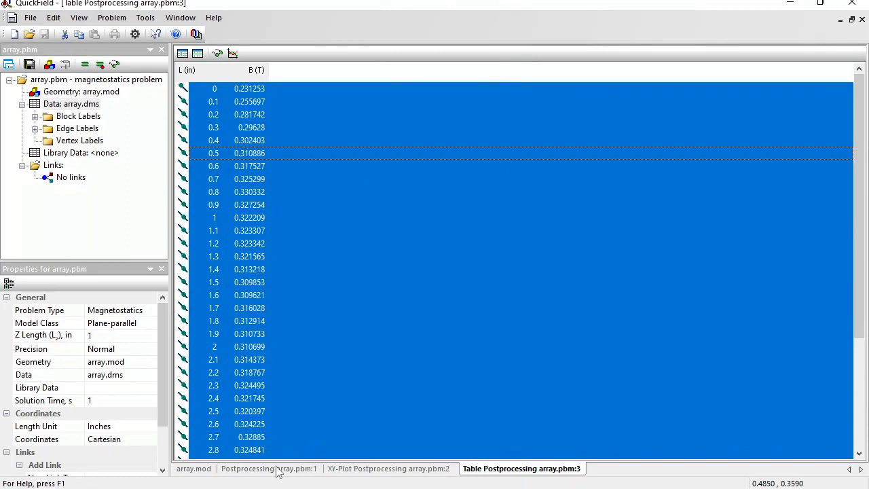
- Return to the field picture and clear the existing contour above the array
left_click(263, 469)
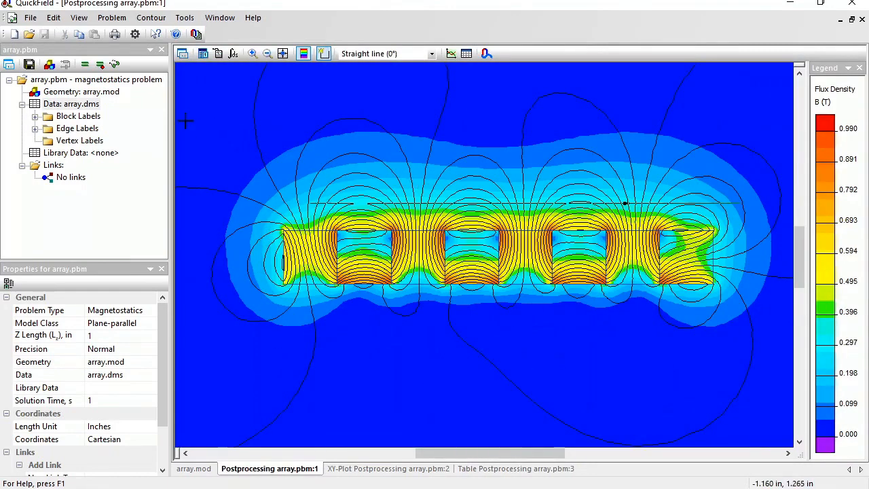
left_click(151, 16)
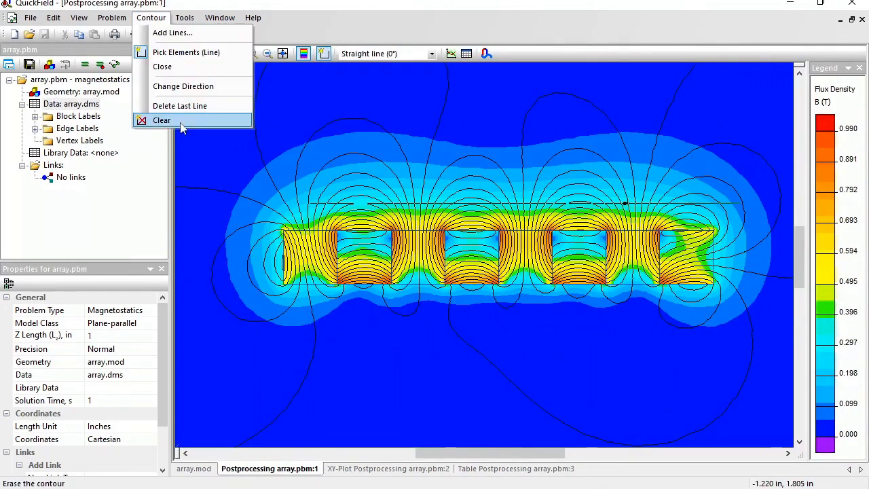
left_click(162, 119)
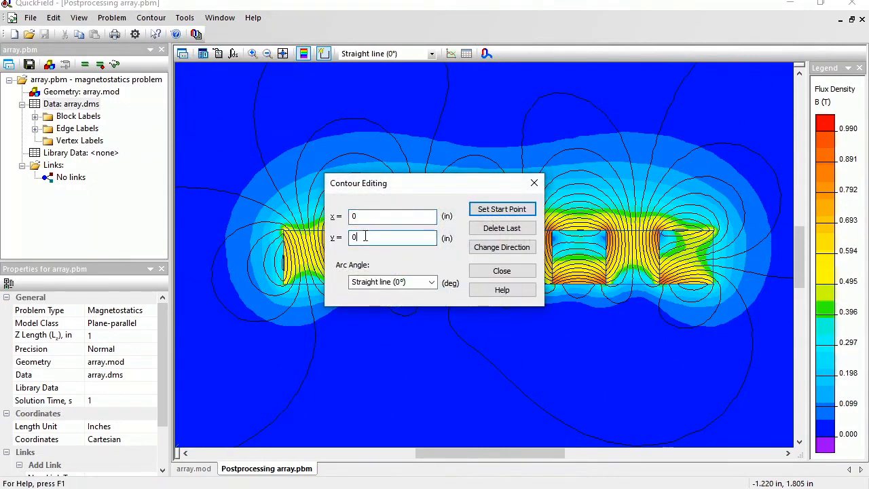
- Add a new straight contour from (0, -0.5) to (4, -0.5) in below the array
type("-0.5")
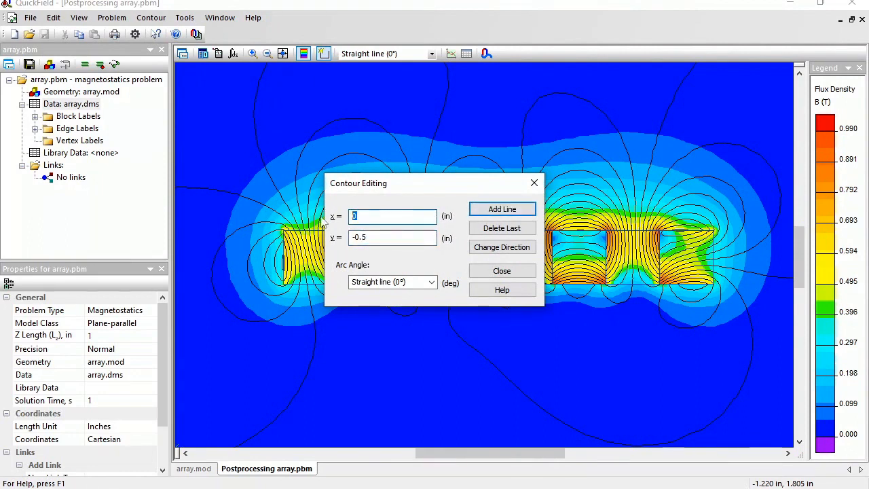
left_click(503, 209)
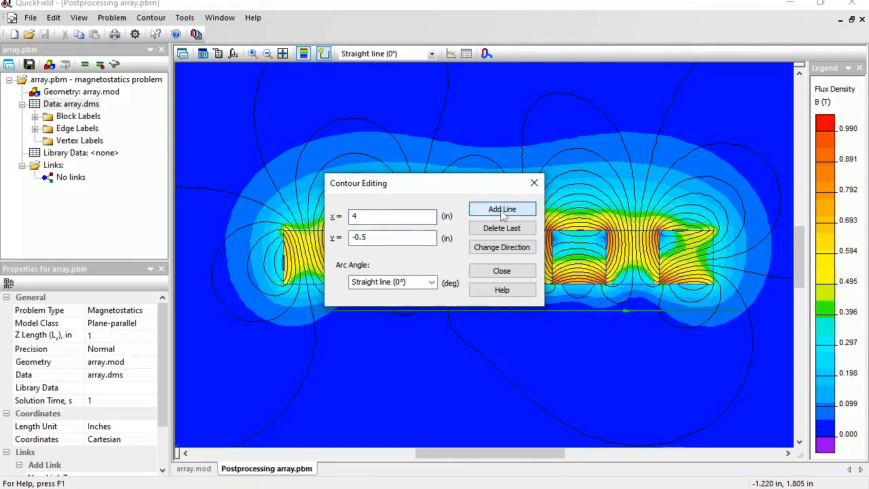
left_click(503, 270)
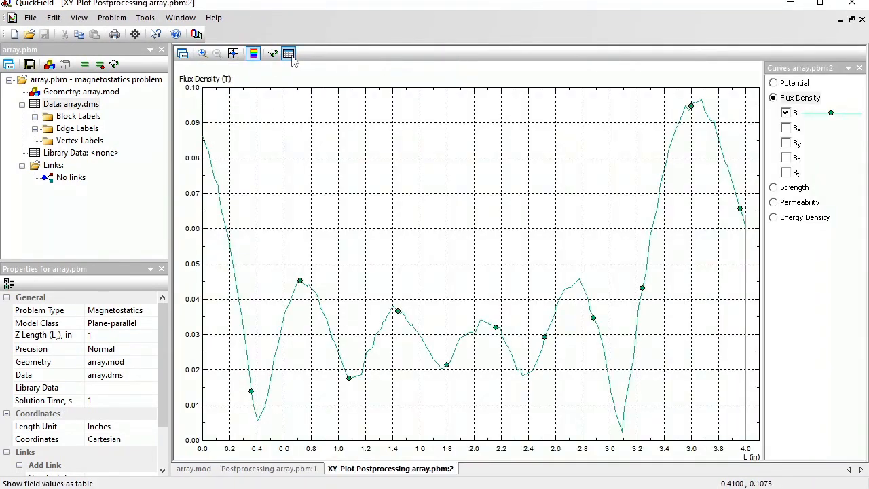
- Tabulate the lower contour's values keeping only distance and flux density B at 0.1 in steps
left_click(289, 54)
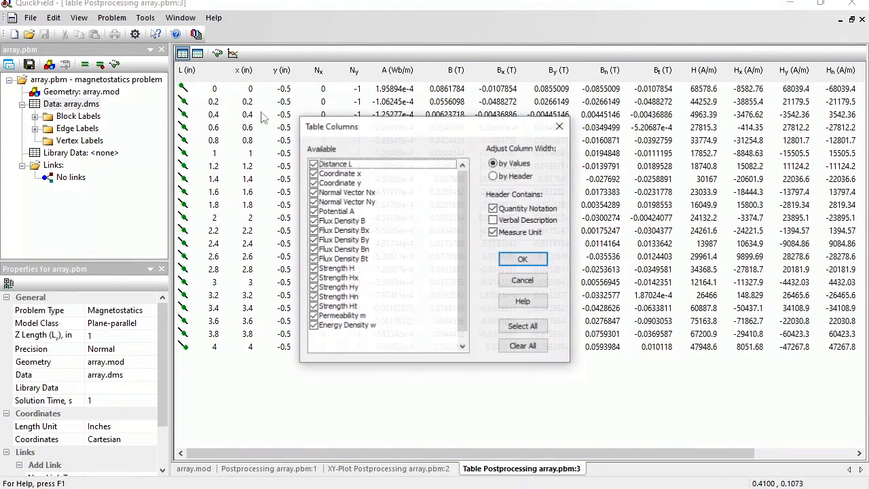
left_click(523, 346)
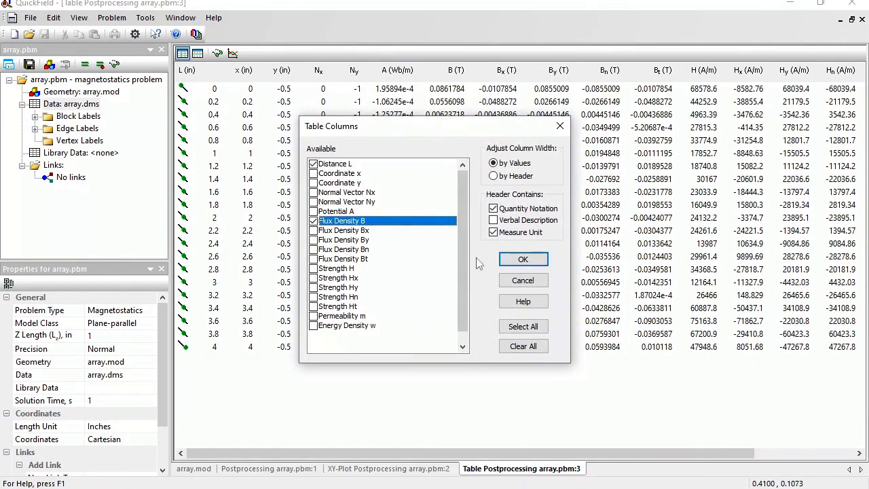
left_click(523, 258)
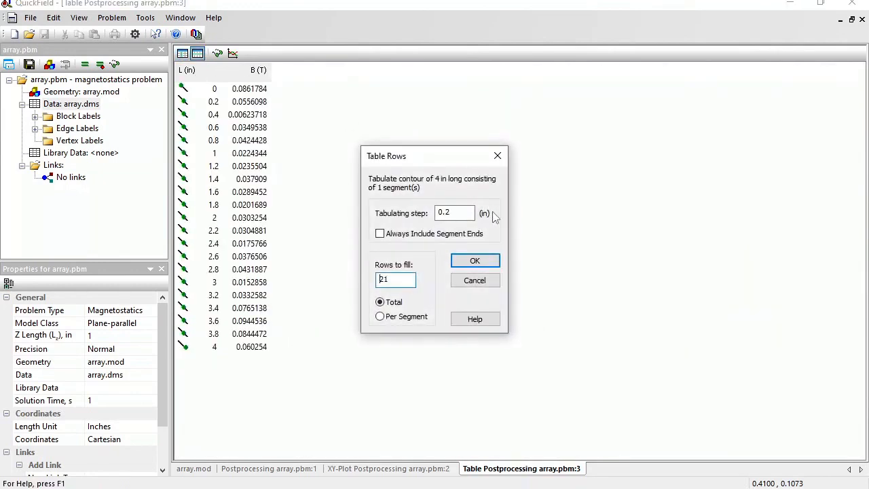
left_click(475, 260)
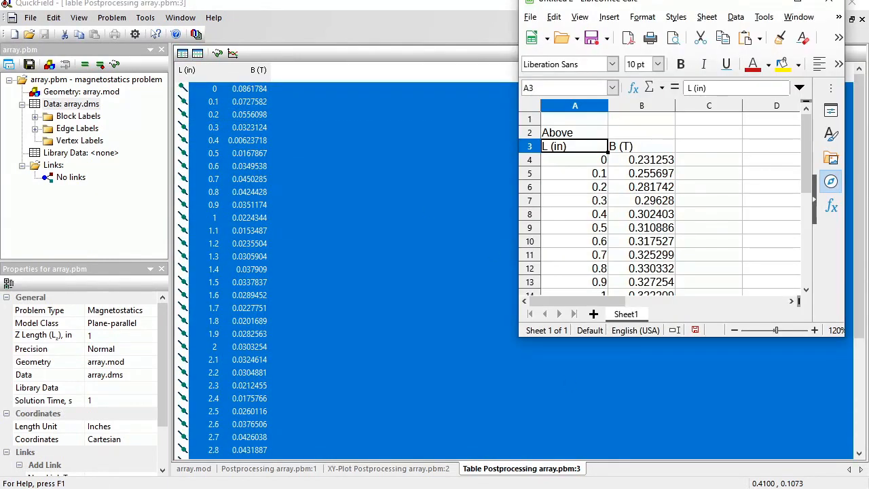
- Import the lower-contour table beside the Above data, drop its duplicate L column and select the data range
left_click(709, 147)
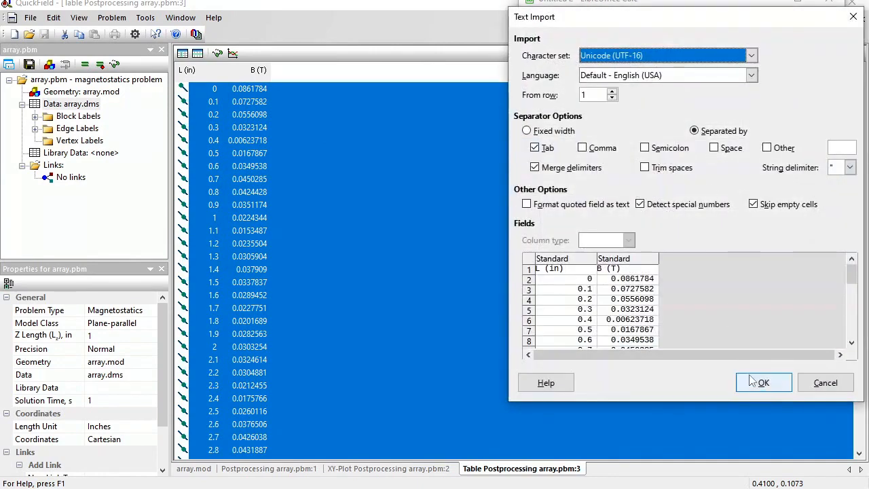
left_click(767, 383)
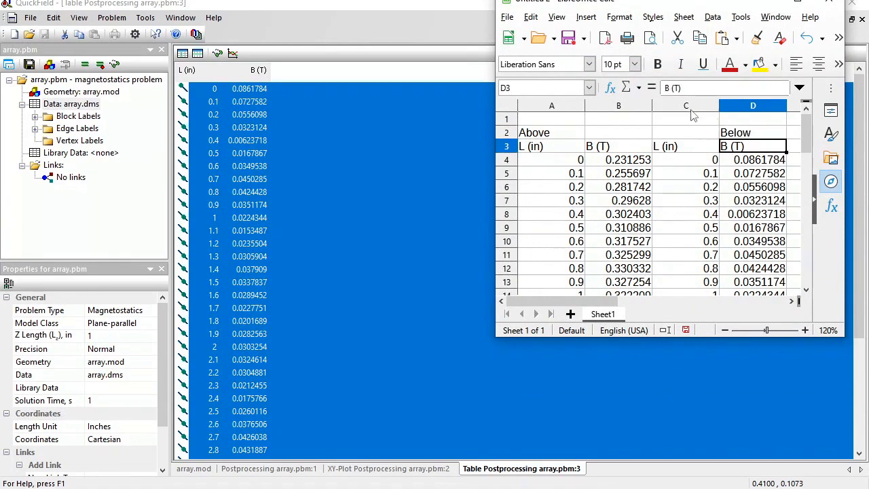
left_click(686, 105)
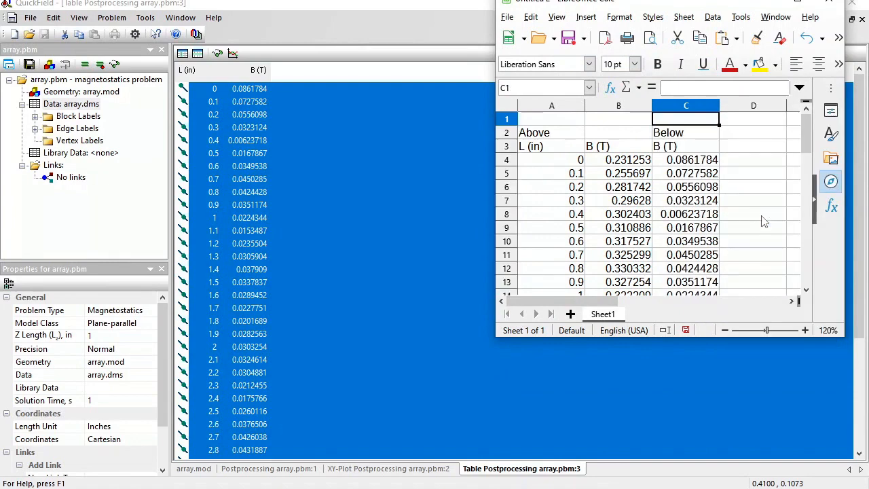
left_click(551, 160)
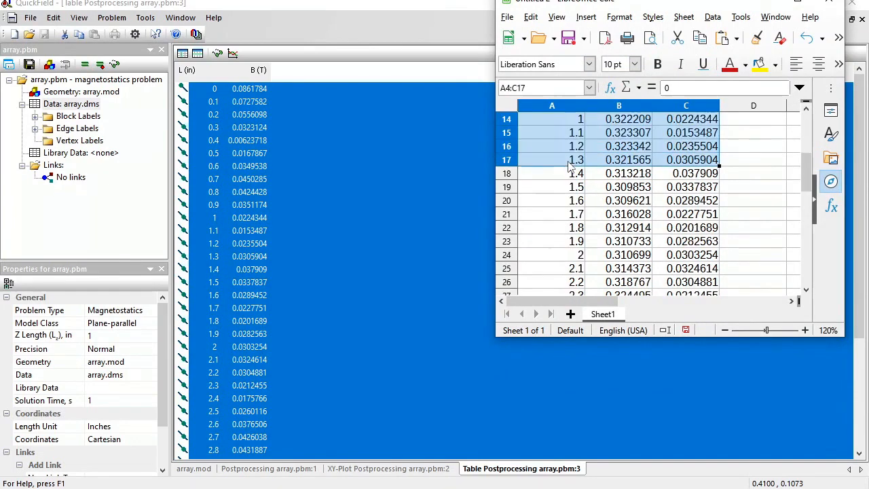
scroll("down", 3)
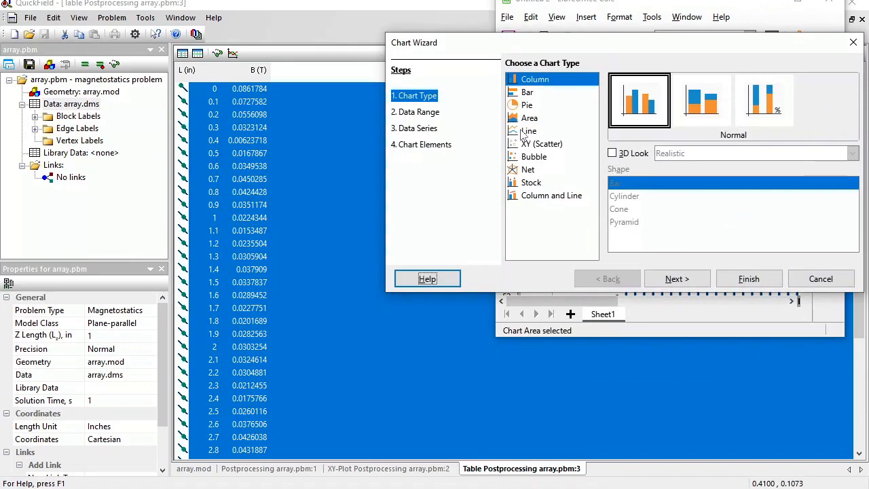
- Create an XY scatter chart with points and lines of both B columns against distance
left_click(543, 144)
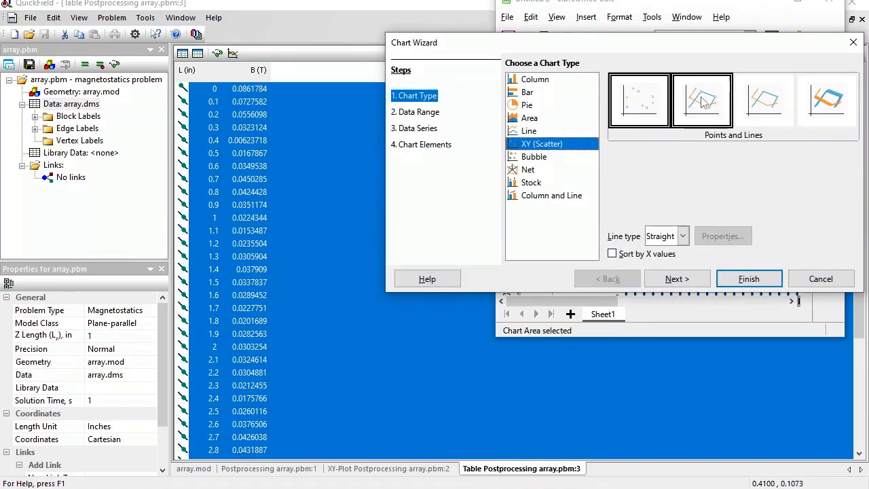
left_click(749, 278)
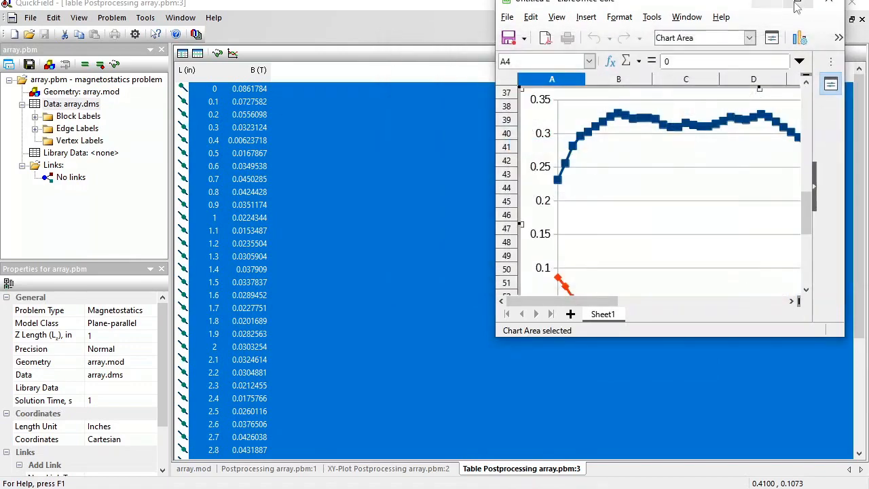
left_click(796, 5)
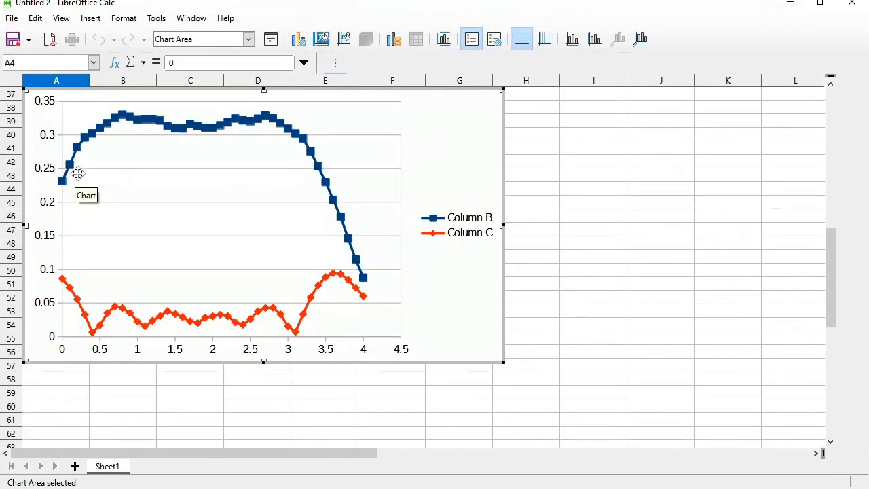
mouse_move(121, 117)
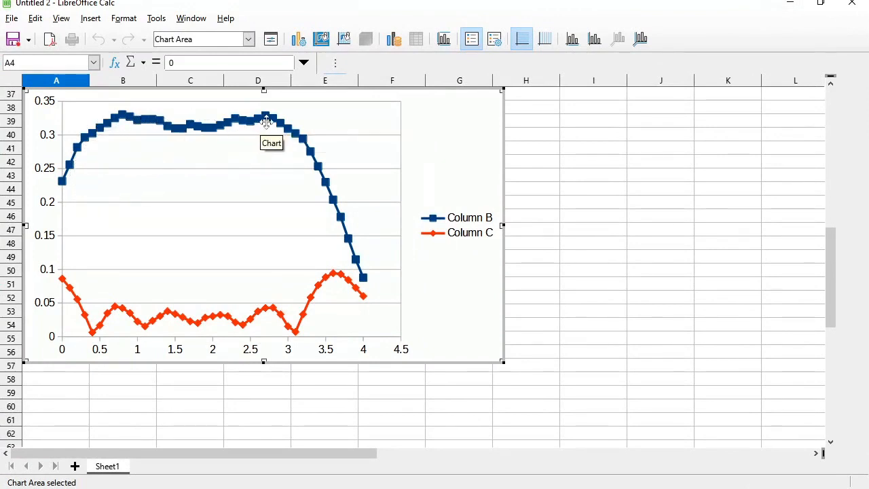
mouse_move(136, 307)
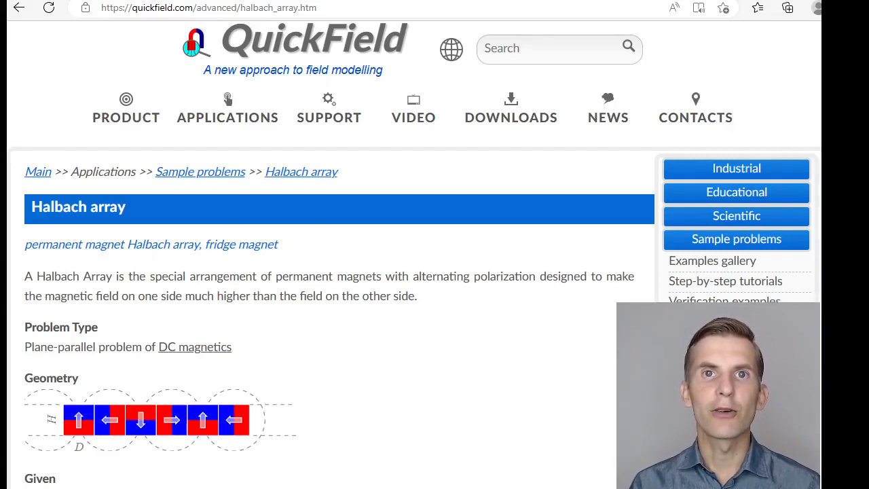
scroll("down", 3)
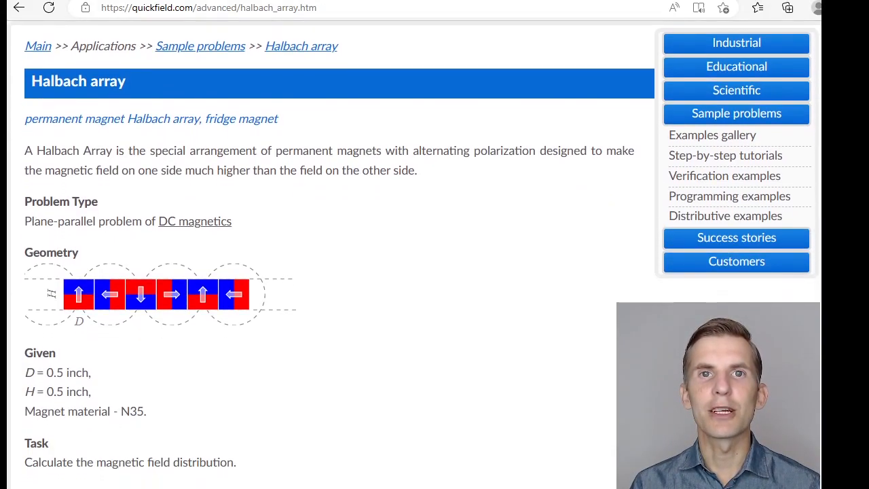
scroll("down", 3)
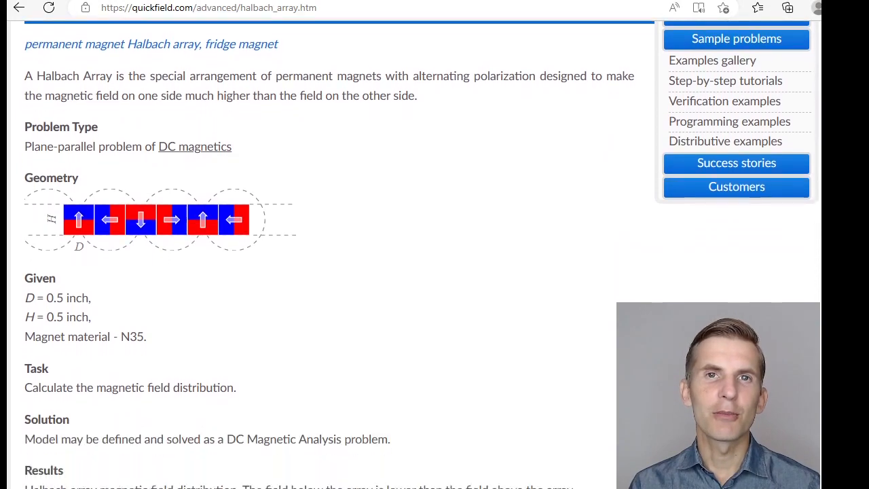
scroll("down", 3)
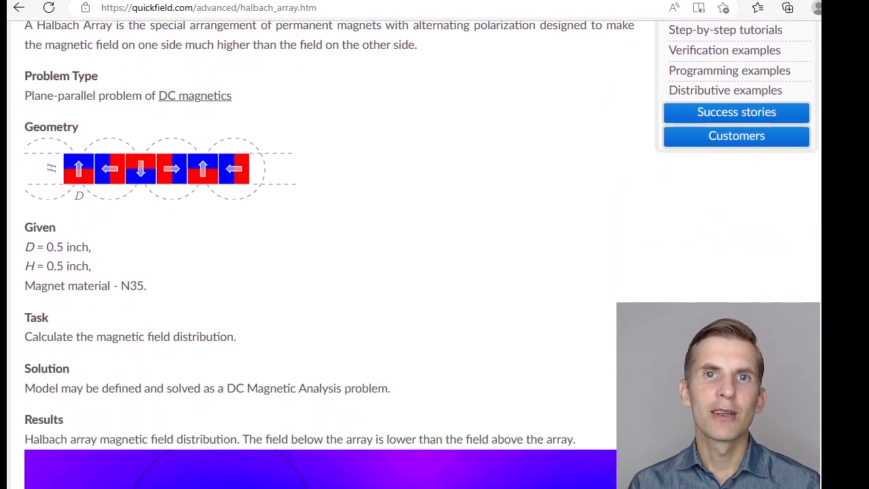
scroll("down", 3)
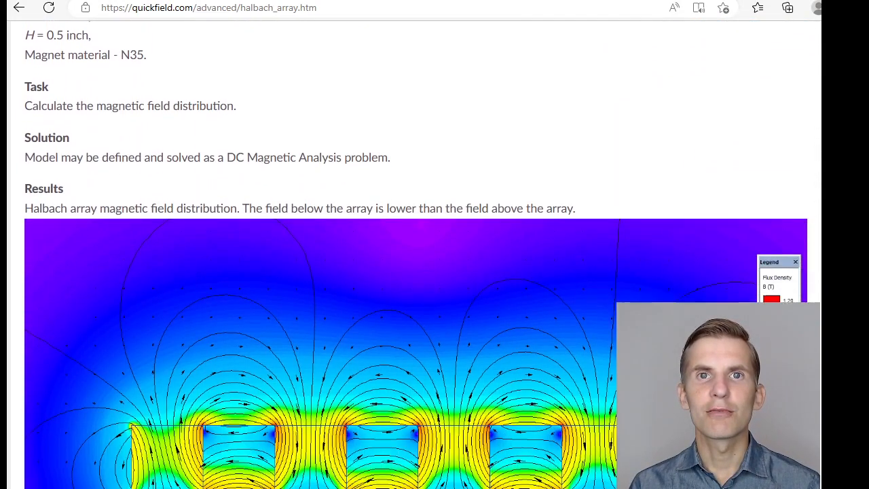
scroll("down", 3)
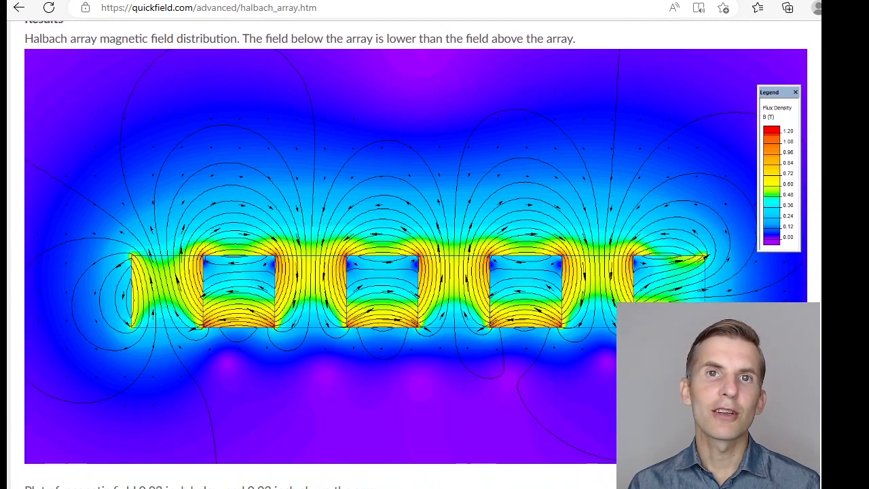
scroll("down", 3)
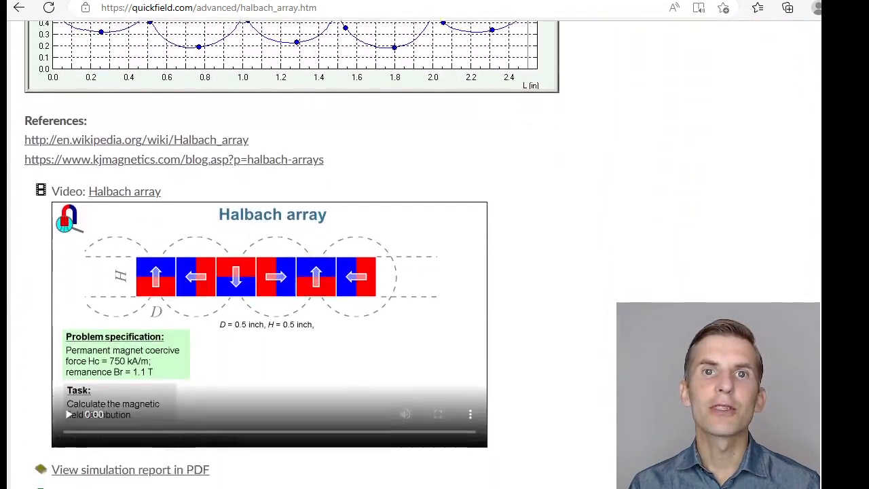
scroll("down", 3)
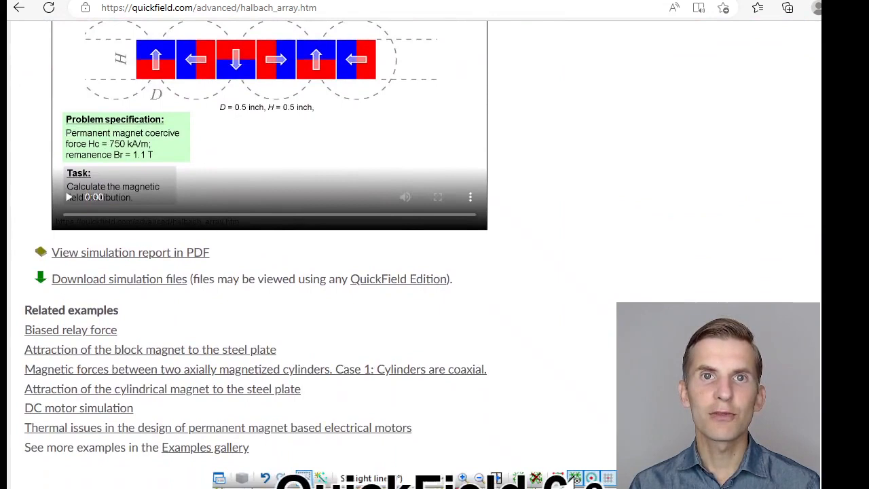